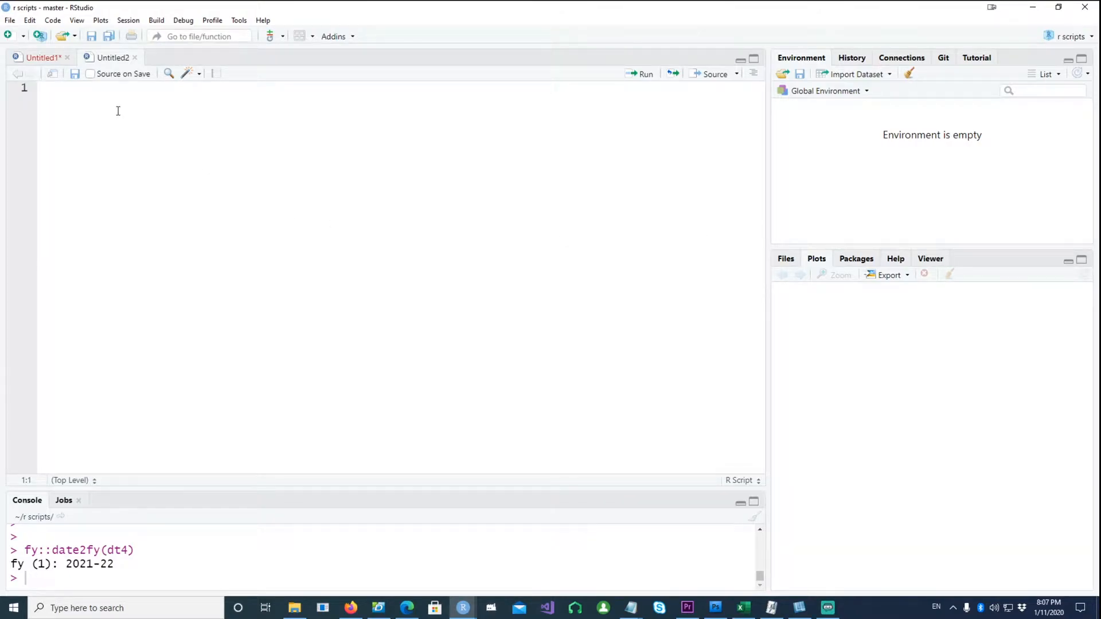
- Write the heading comment and preview the finished side-by-side bar chart full screen
type("# Target versus Actual Sales chart in GGPLOT")
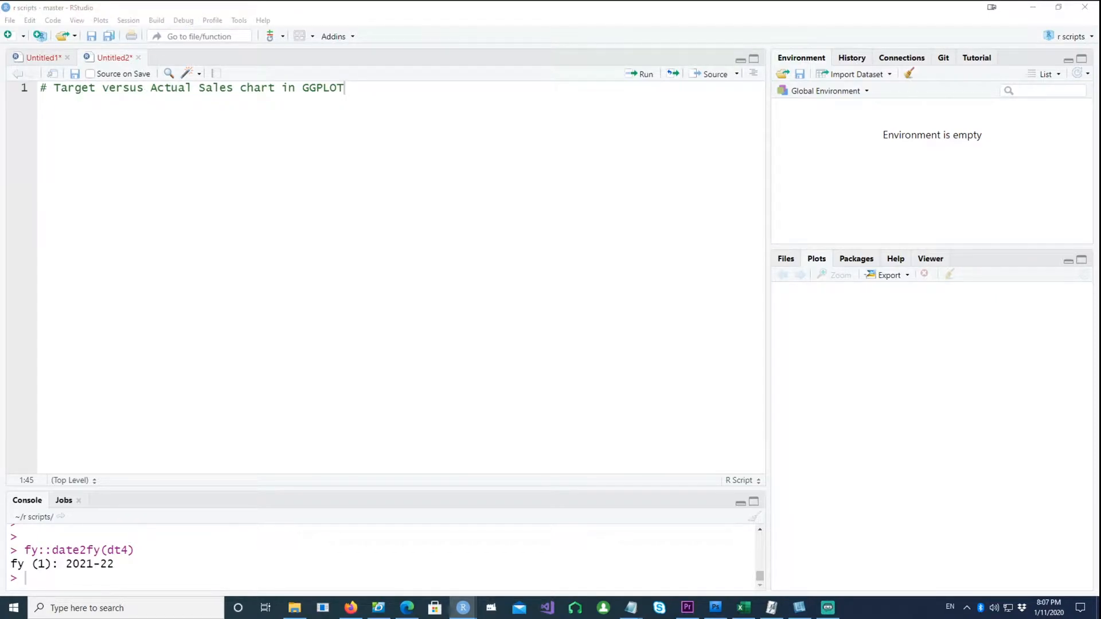
left_click(840, 274)
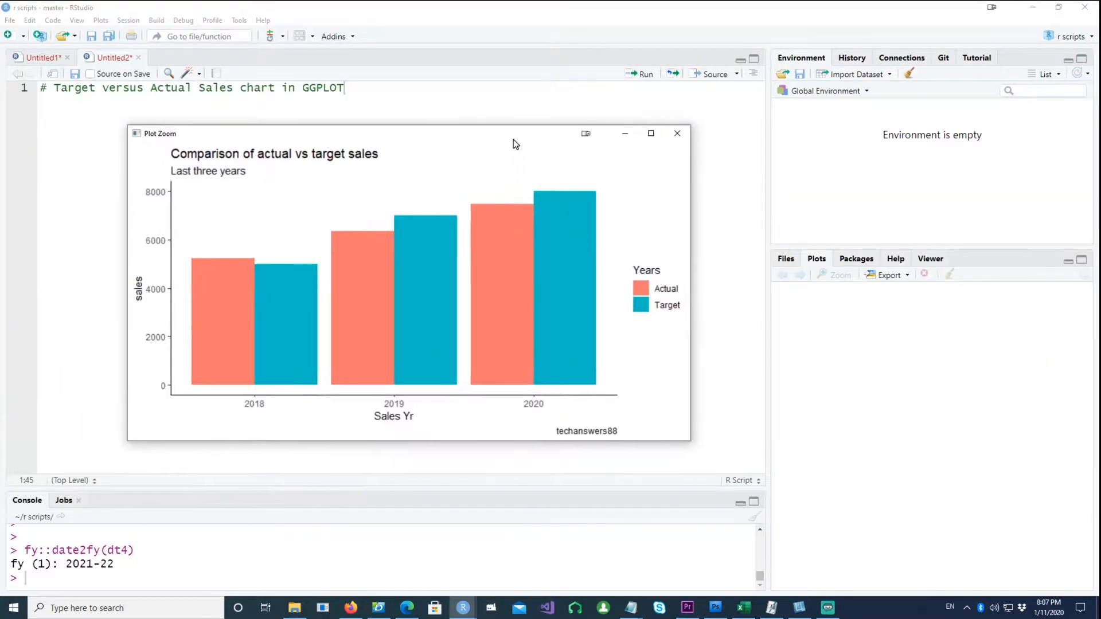
left_click(651, 133)
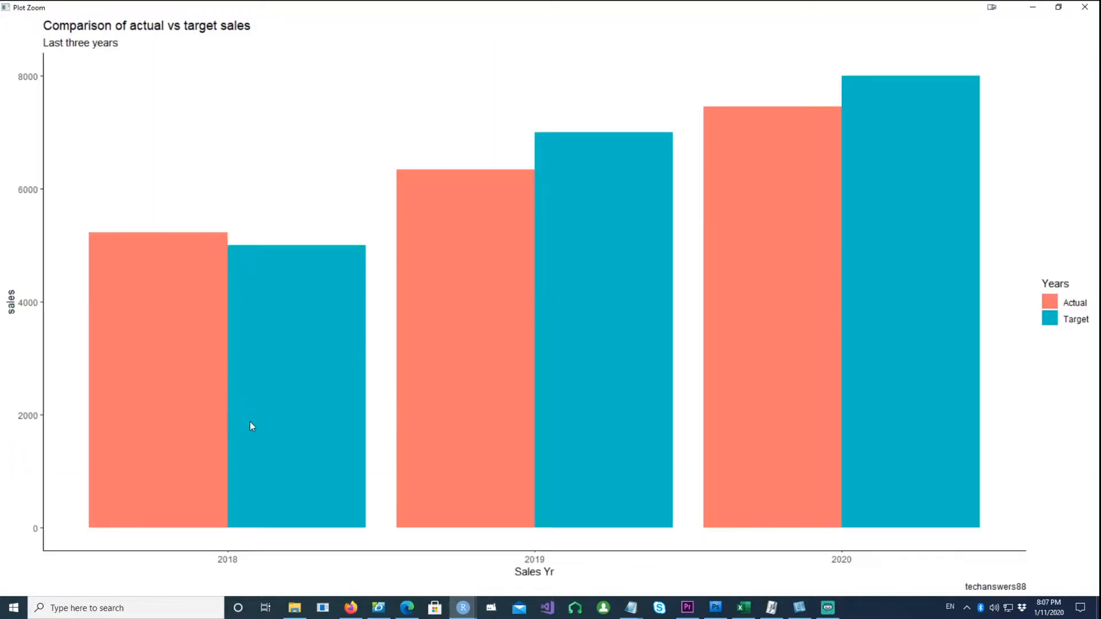
mouse_move(176, 328)
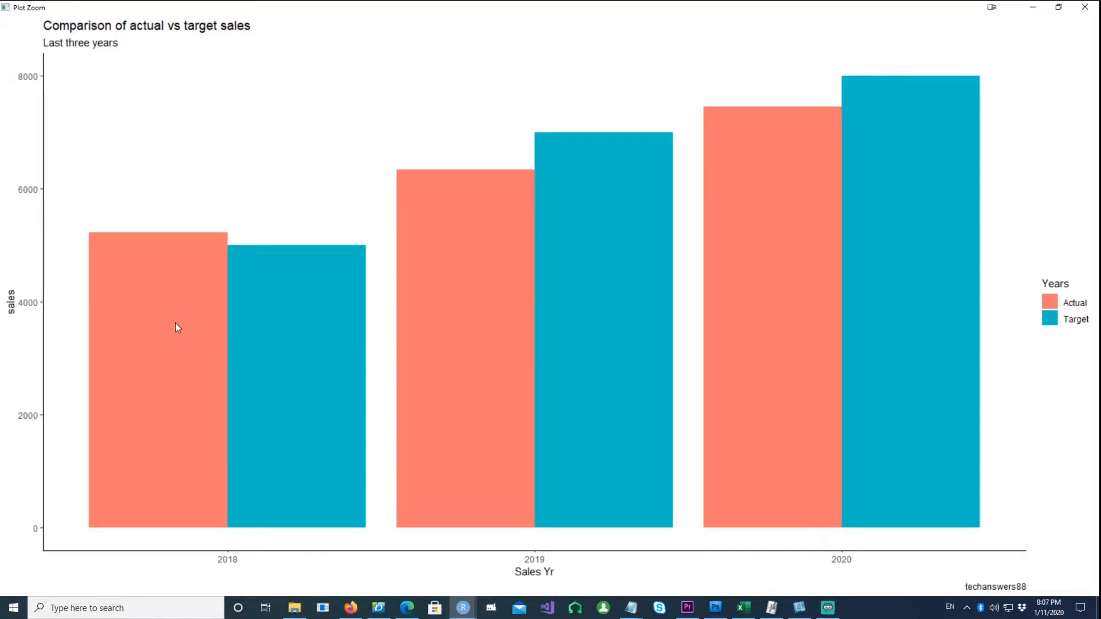
mouse_move(287, 352)
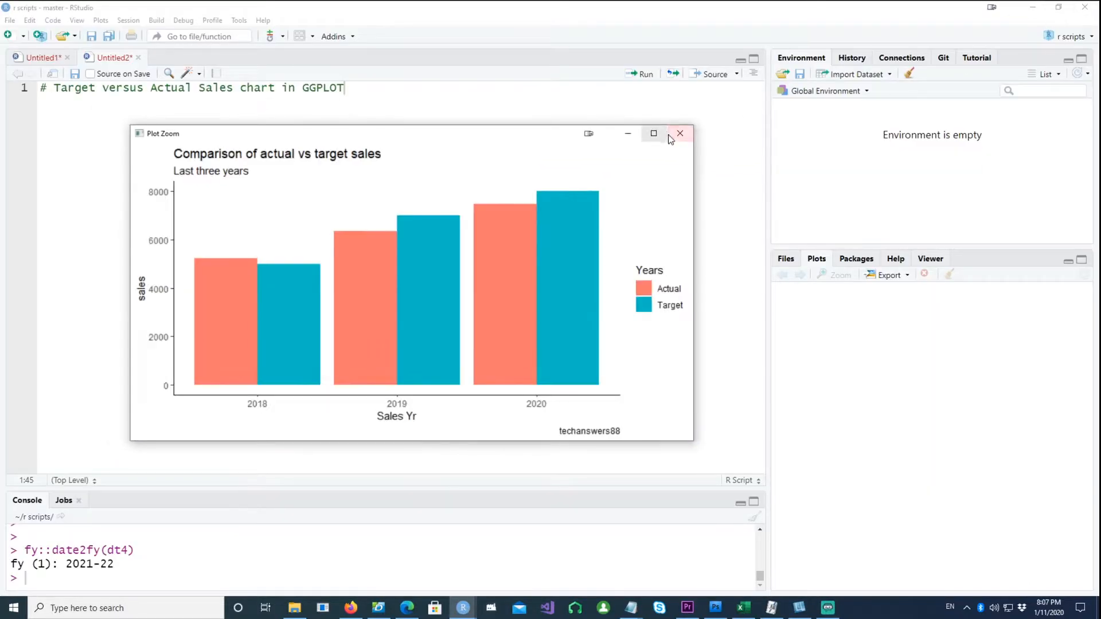
left_click(679, 134)
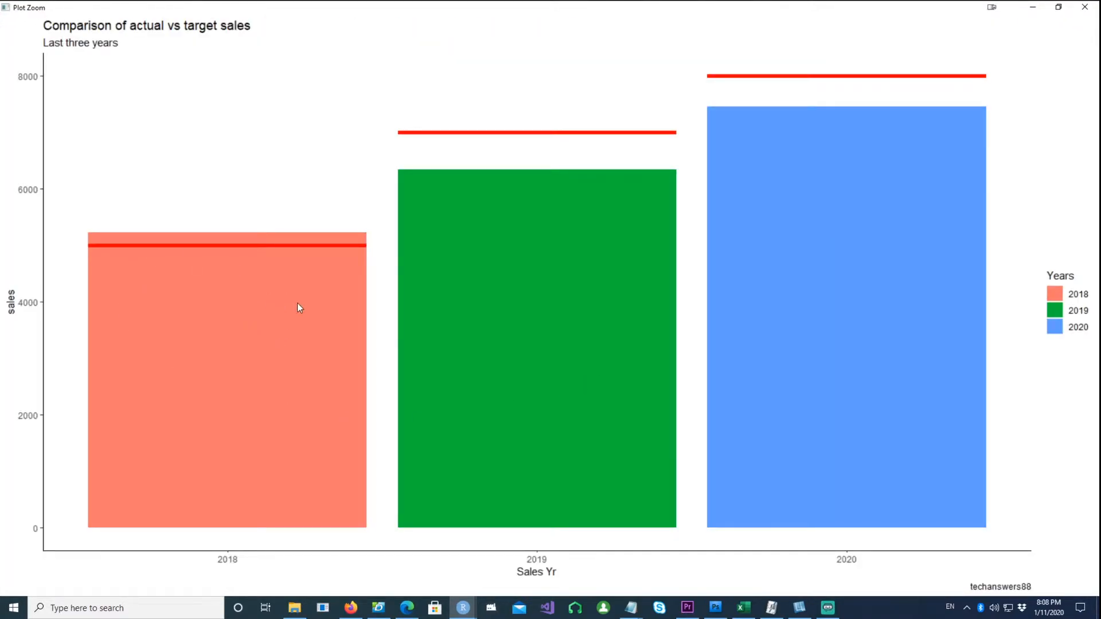
mouse_move(461, 151)
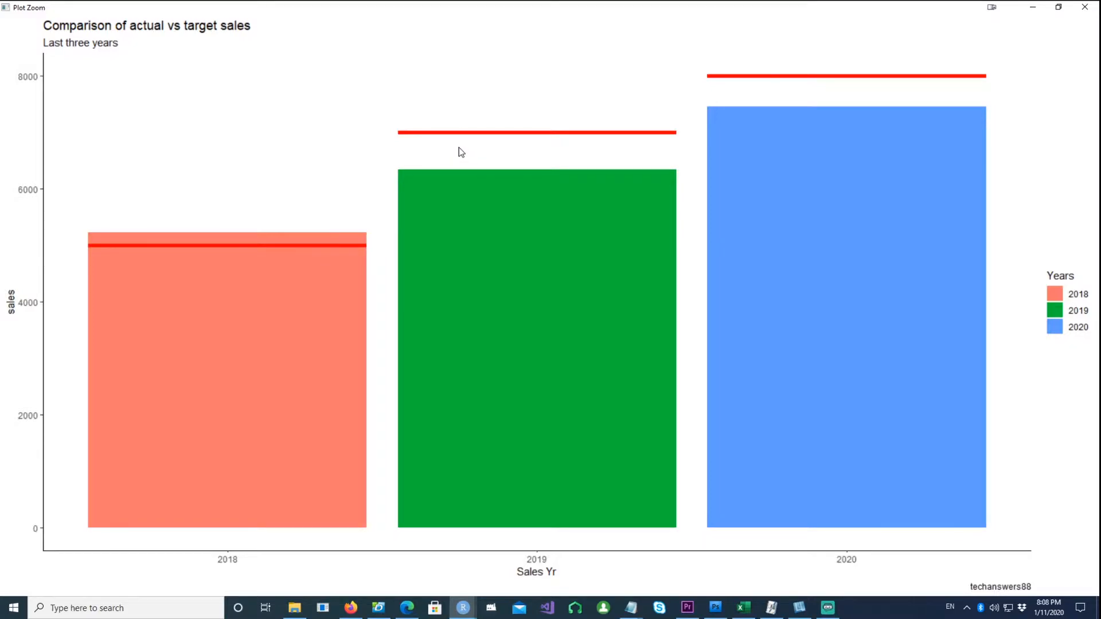
mouse_move(940, 341)
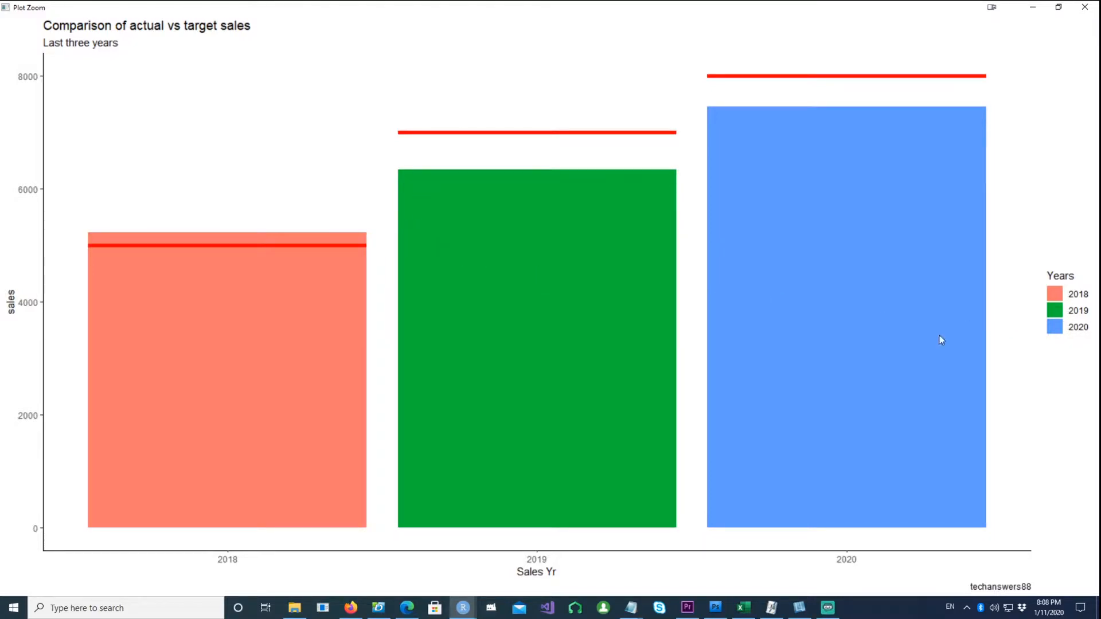
mouse_move(216, 293)
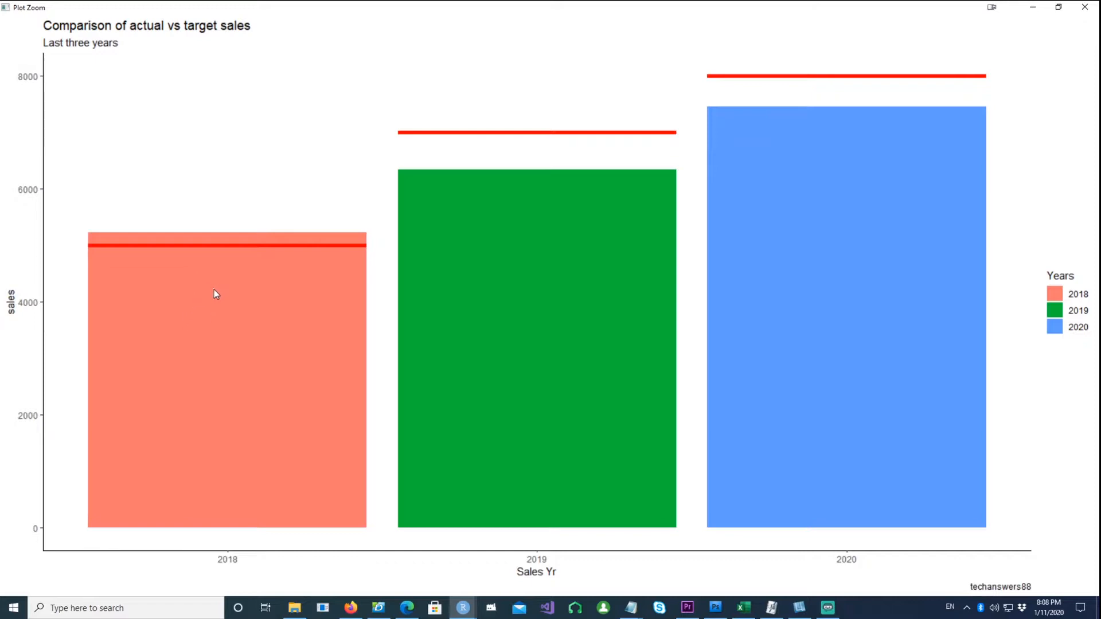
mouse_move(306, 239)
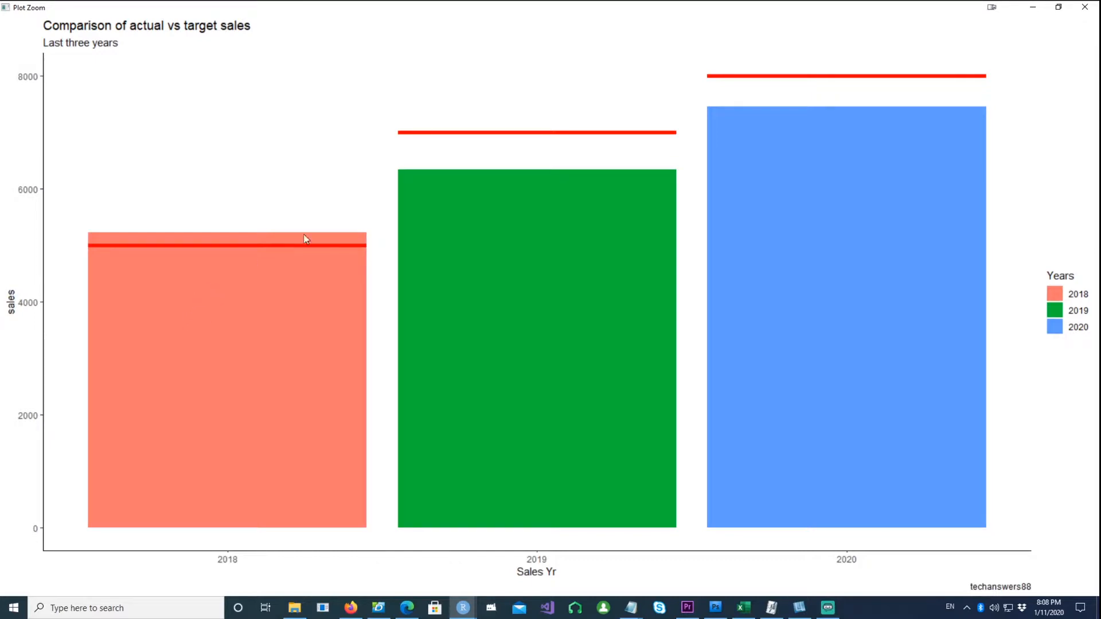
mouse_move(734, 88)
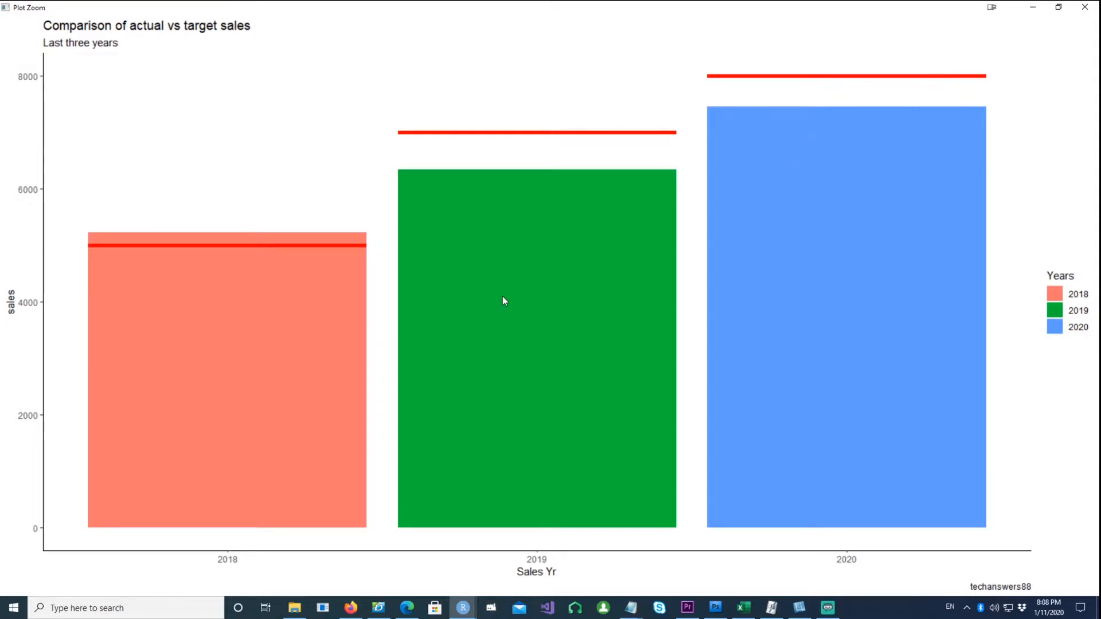
mouse_move(254, 219)
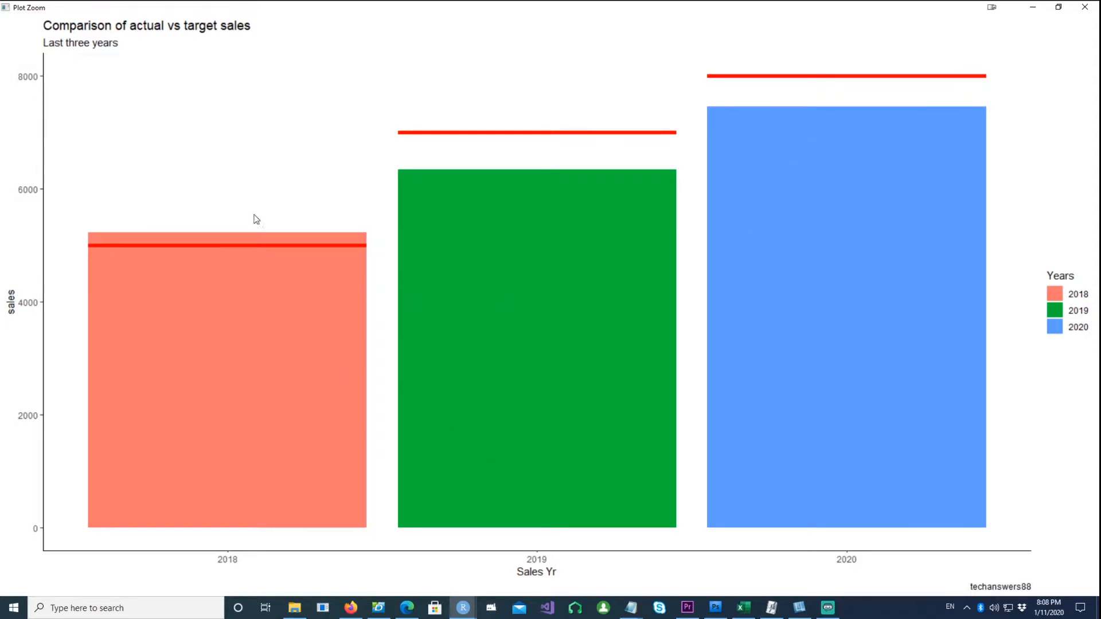
mouse_move(562, 180)
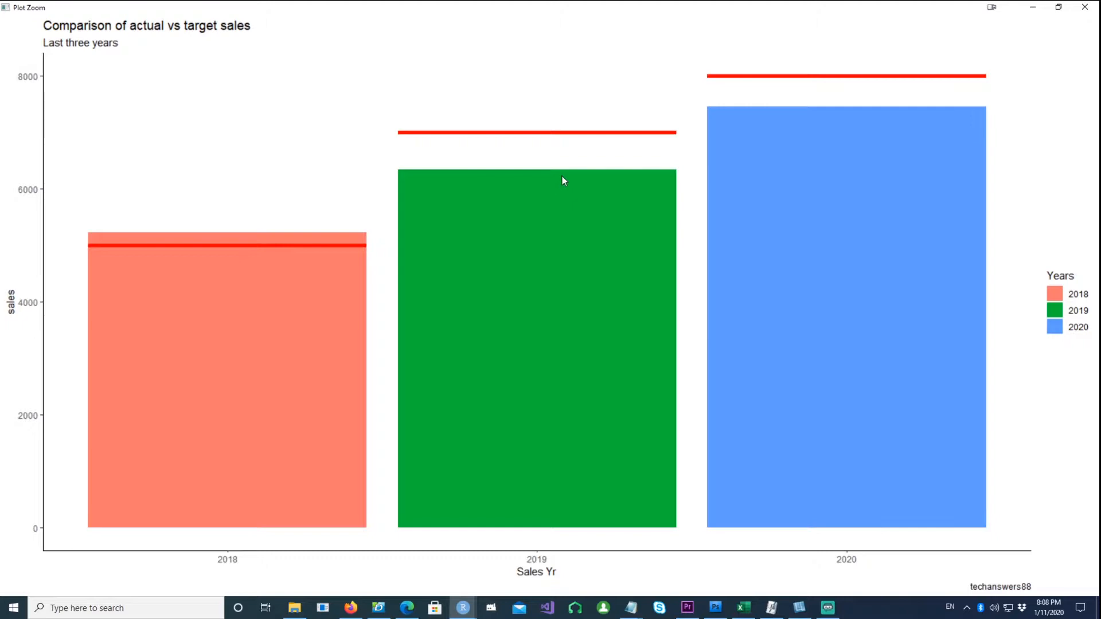
mouse_move(1062, 45)
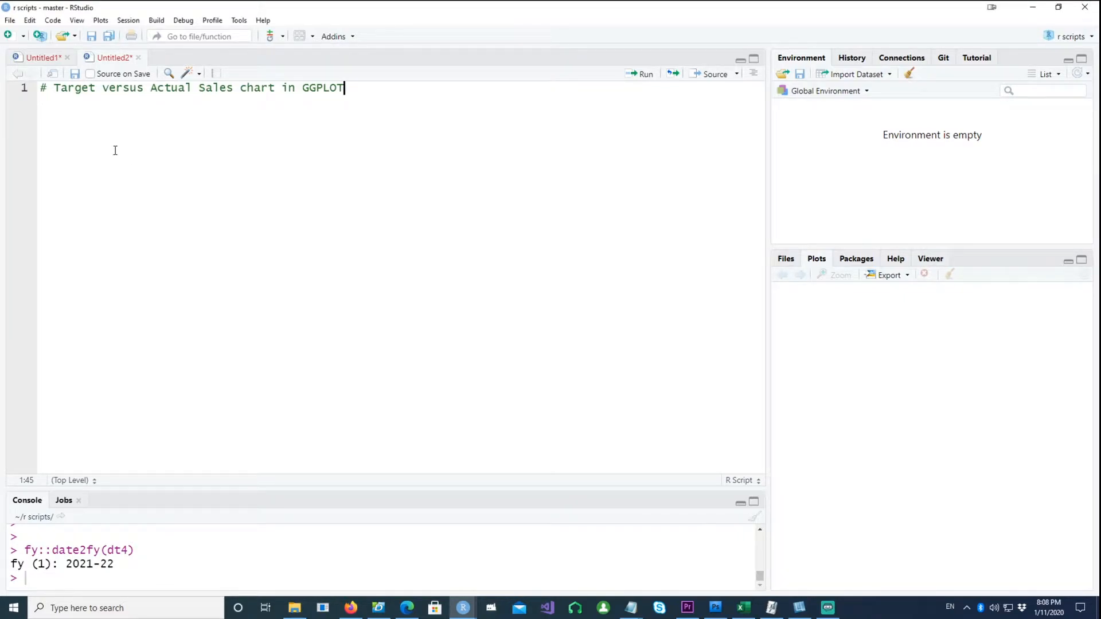
- Add library(ggplot2) and the sales data frame code, then run the reshape2::melt line
key("Enter")
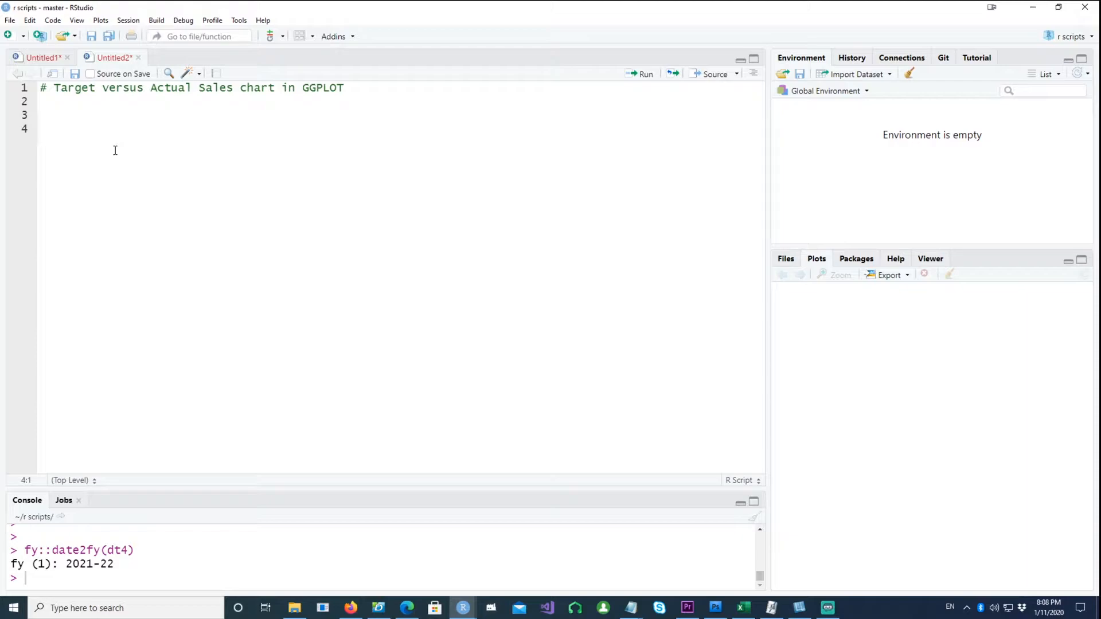
type("library(ggplot2)")
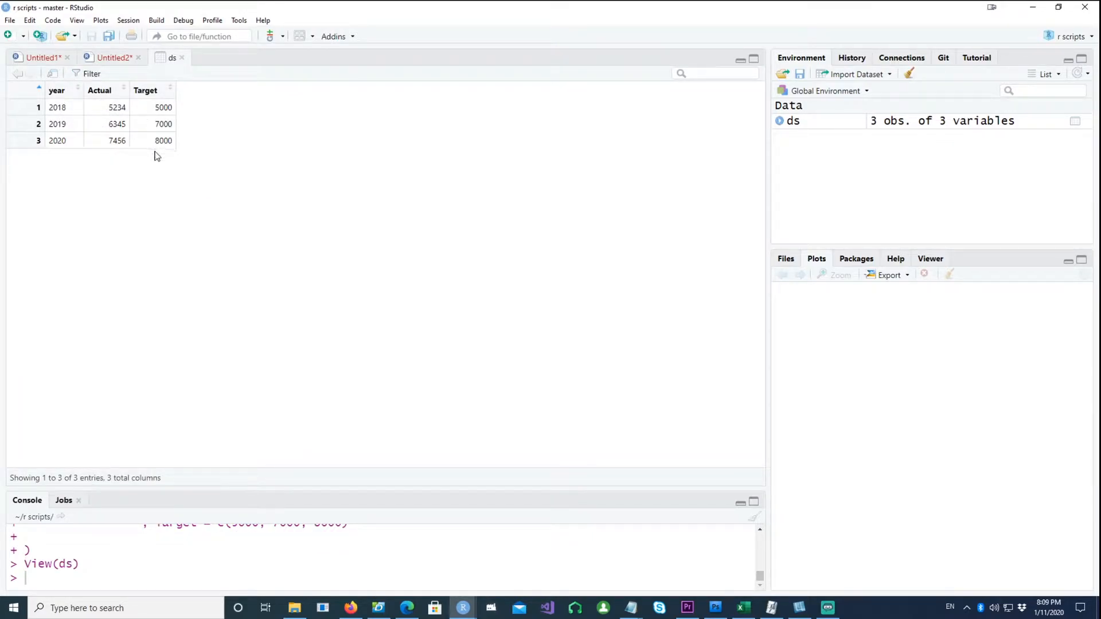
left_click(114, 57)
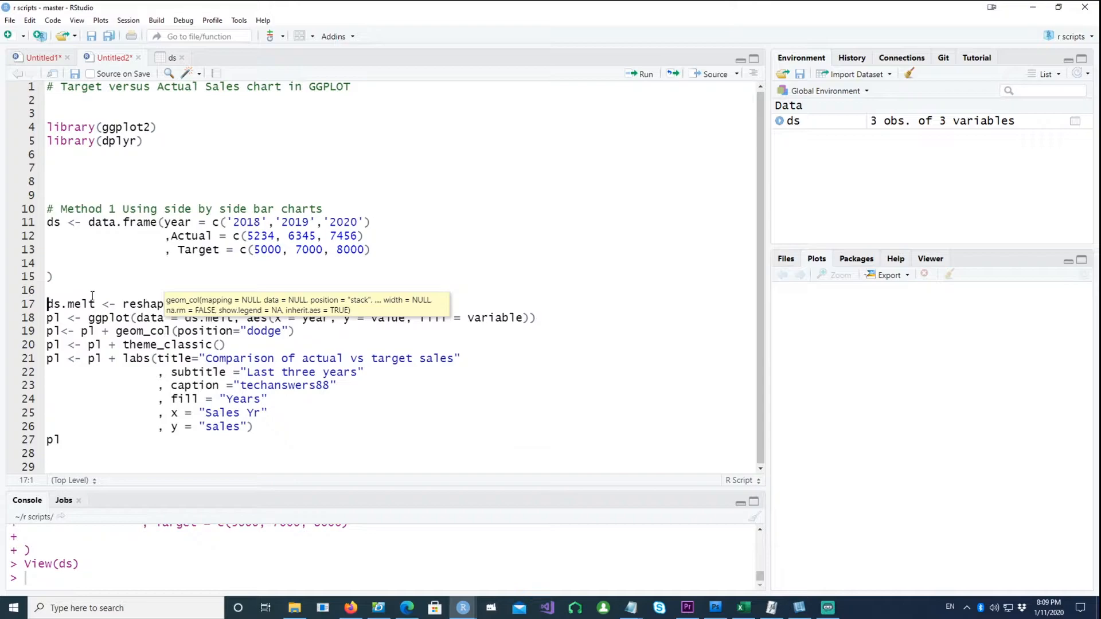
left_click(48, 290)
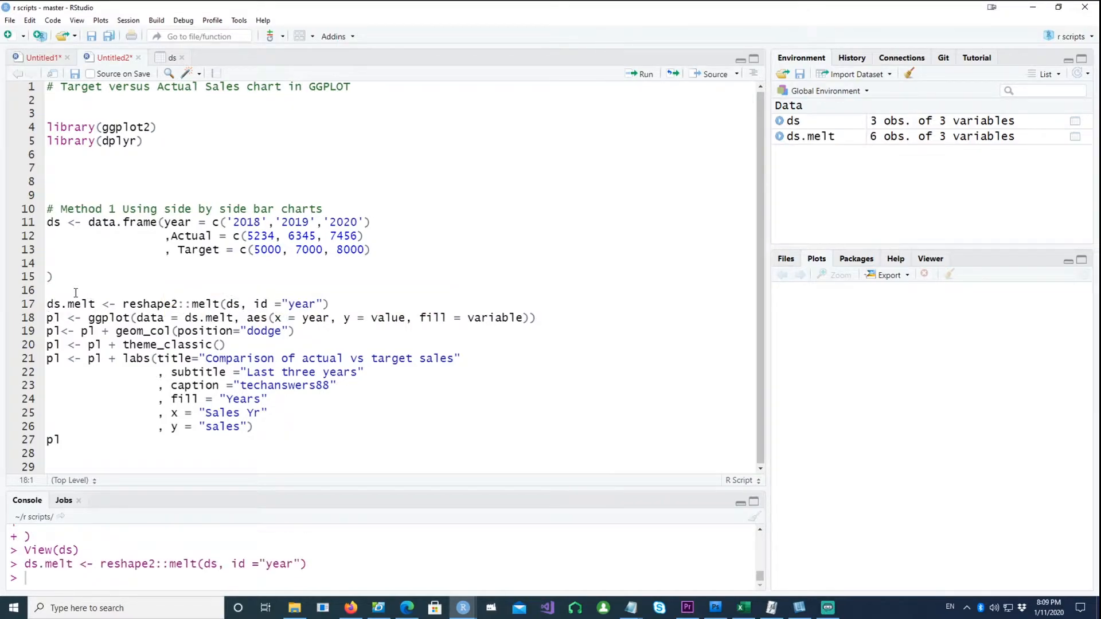
- View the long ds.melt table of year, variable and value
left_click(76, 290)
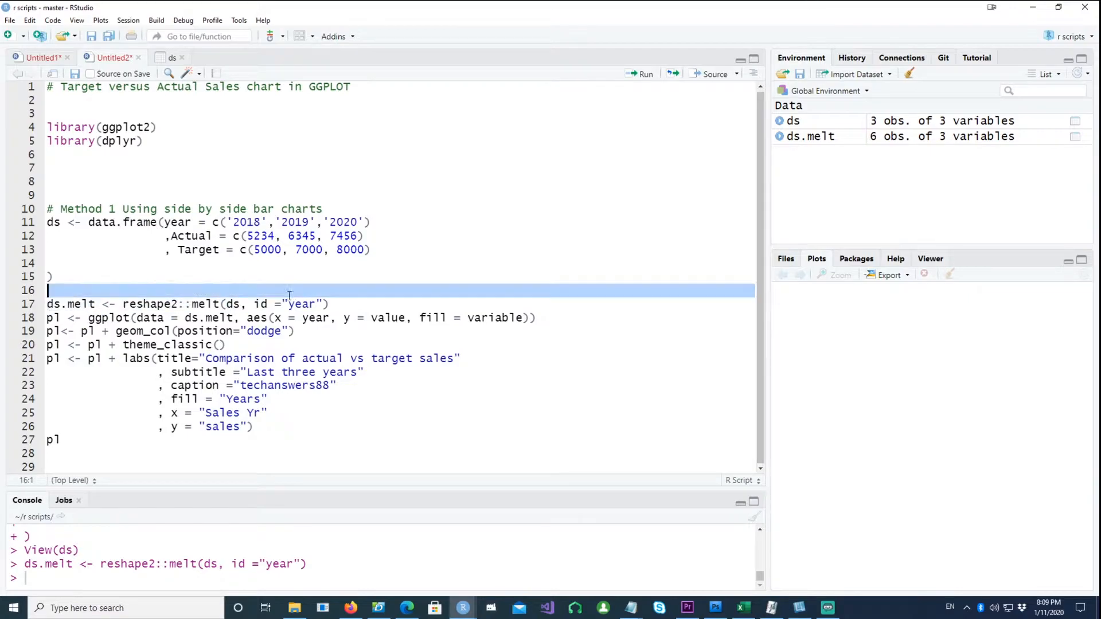
left_click(346, 358)
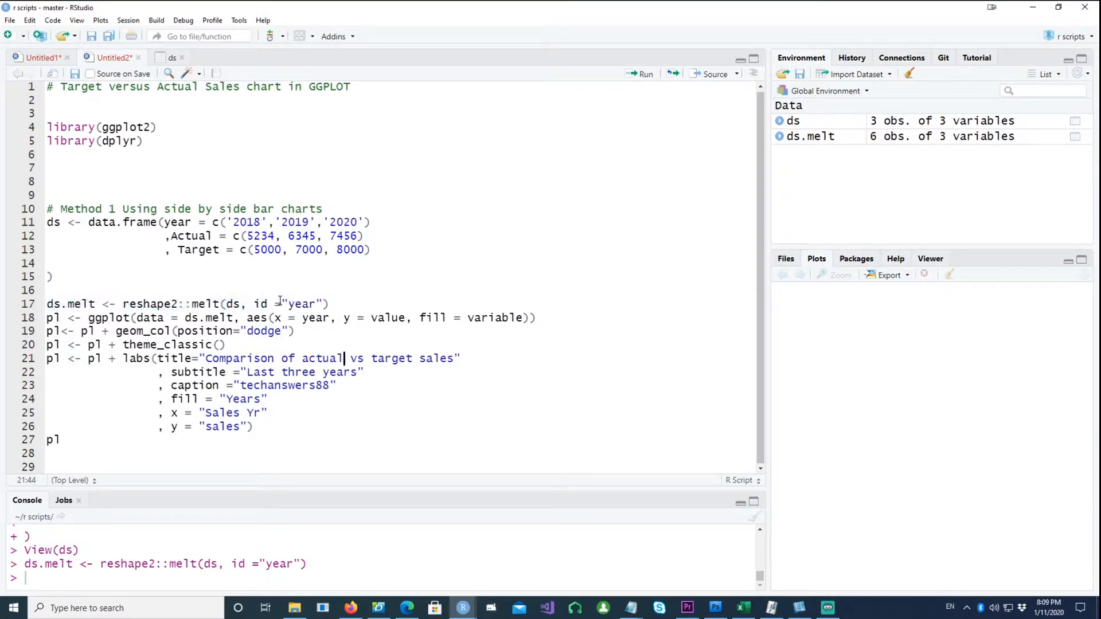
double_click(177, 222)
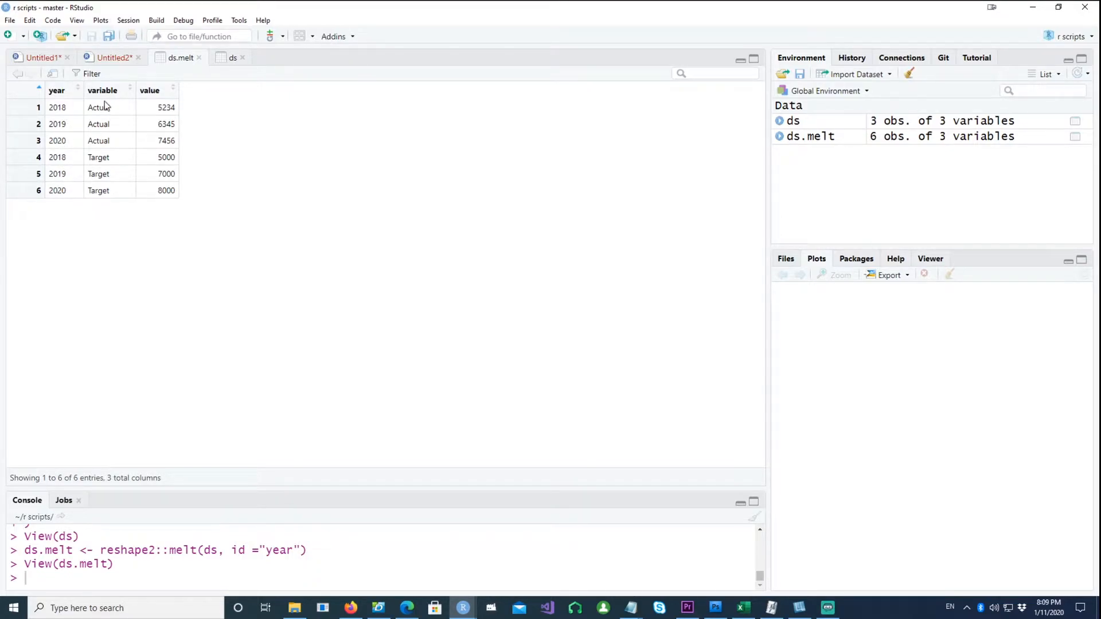
mouse_move(103, 138)
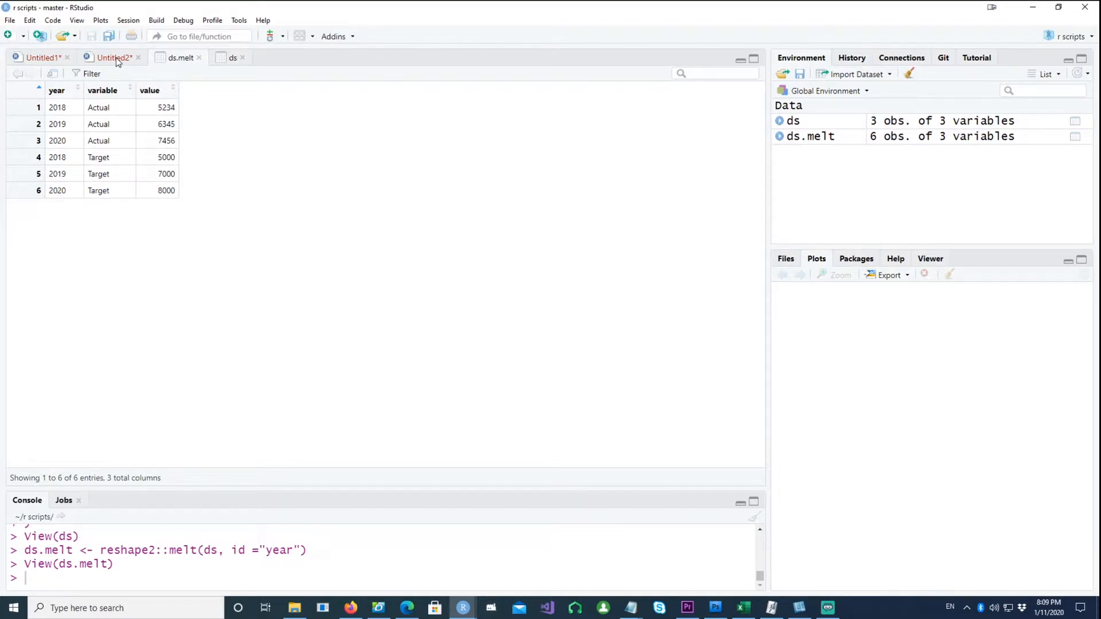
- Run the Method 1 reshape and plotting code (lines 17–27) to render the side-by-side chart
left_click(112, 57)
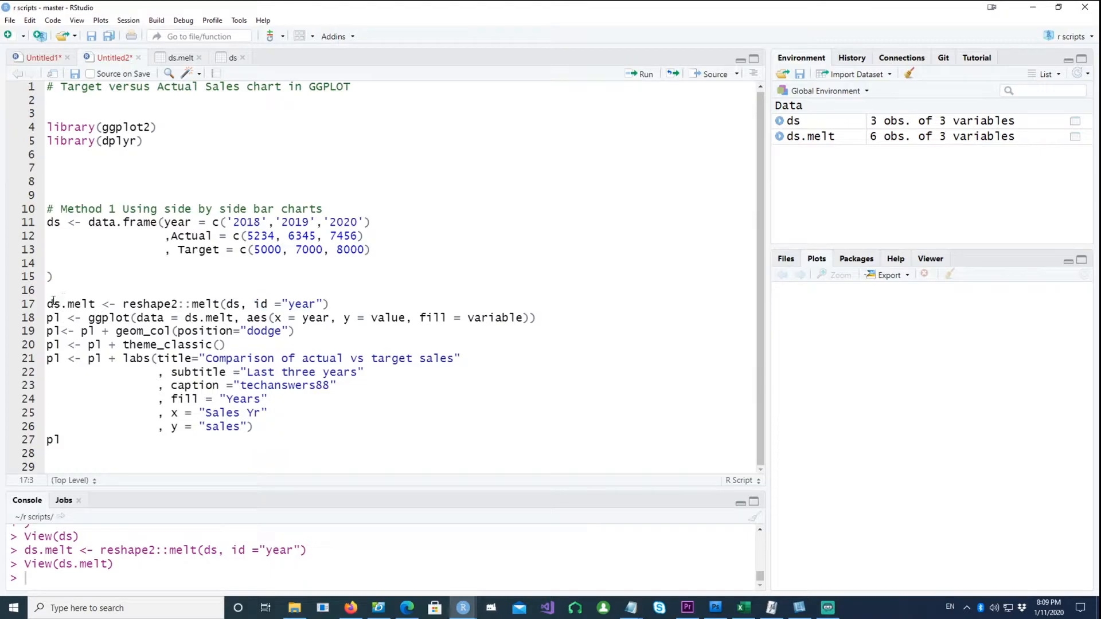
left_click_drag(46, 303, 60, 440)
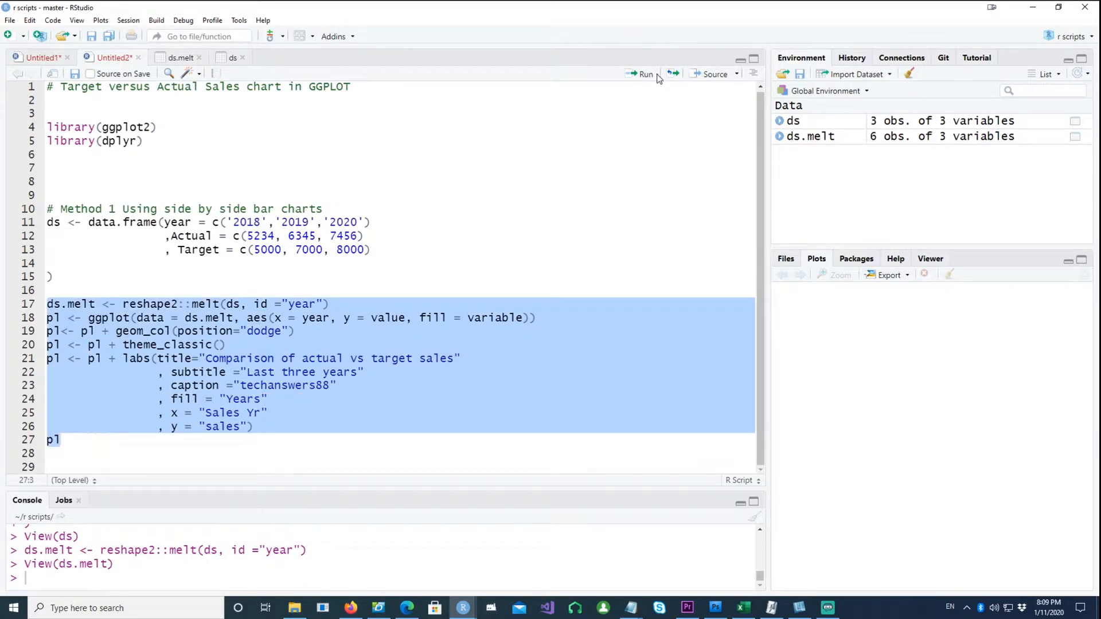
left_click(640, 74)
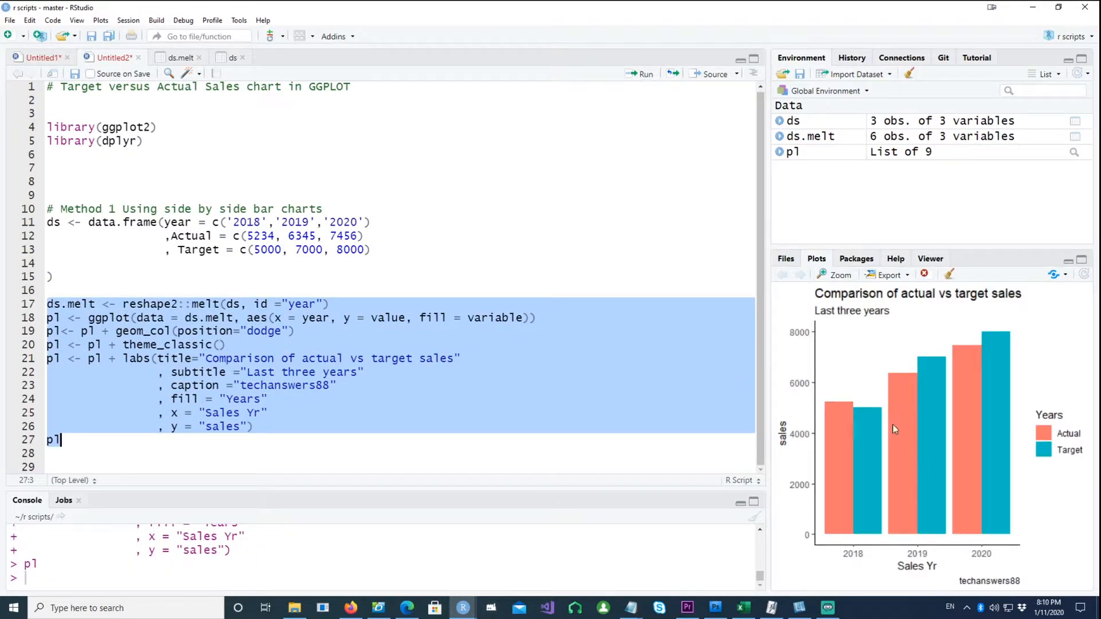
mouse_move(953, 426)
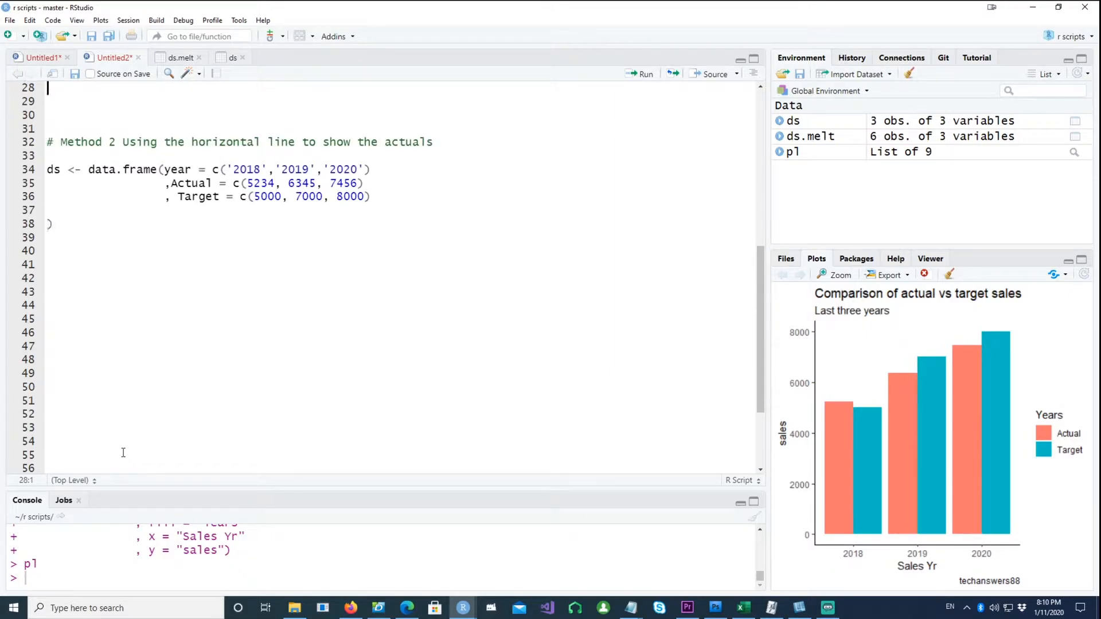
mouse_move(214, 258)
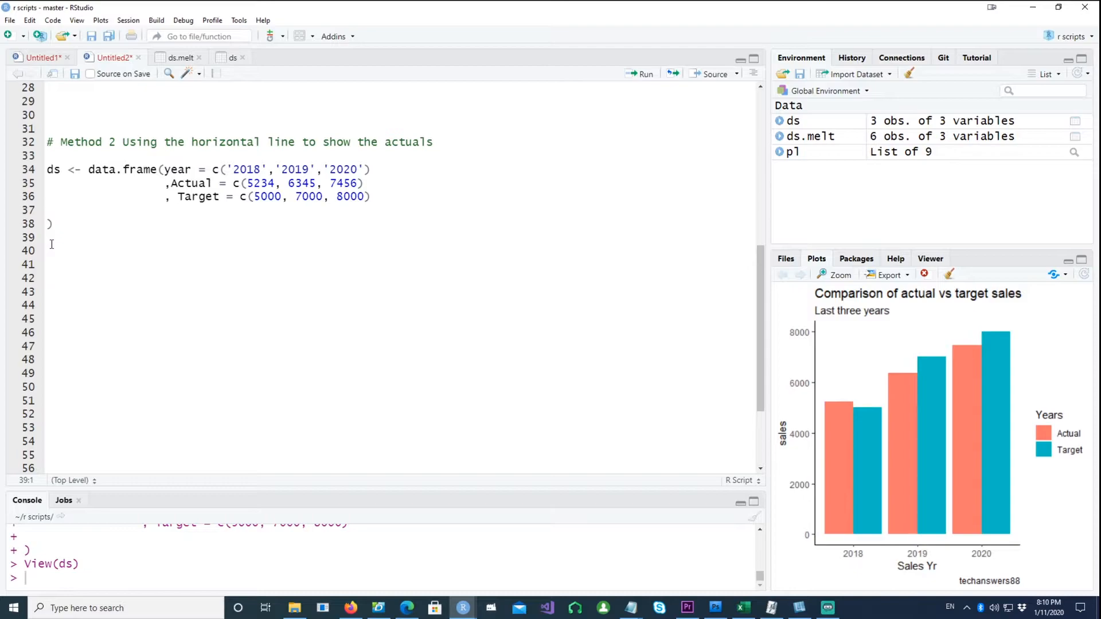
- Add ds$seq <- as.integer(row.names(ds)) giving each sales row its number
type("ds$seq <- as.integer(row.names(ds))")
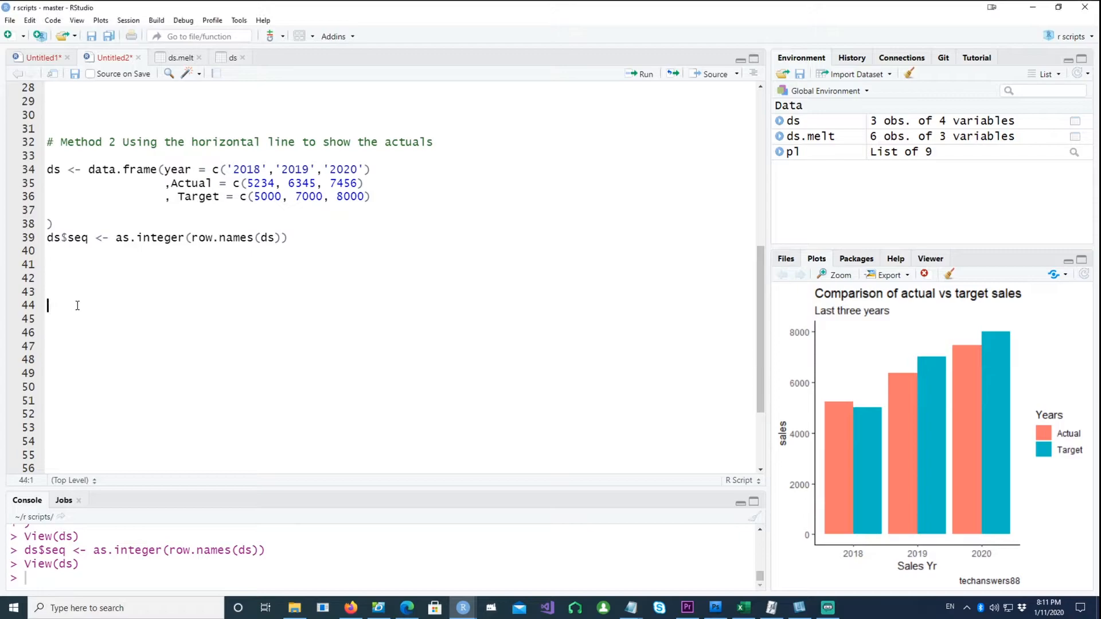
- Define p1 as ggplot of ds with x = seq, y = Actual, fill = as.factor(year)
type("p1 <- ggplot(data = ds, aes(x = seq, y = Actual, fill = as.factor(year)))")
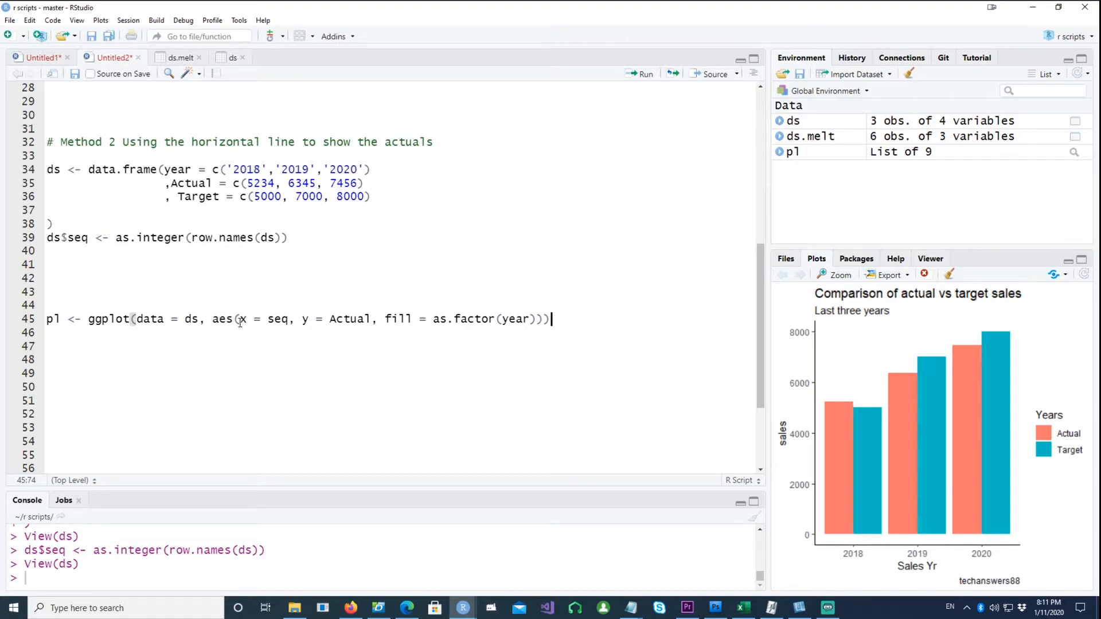
double_click(277, 319)
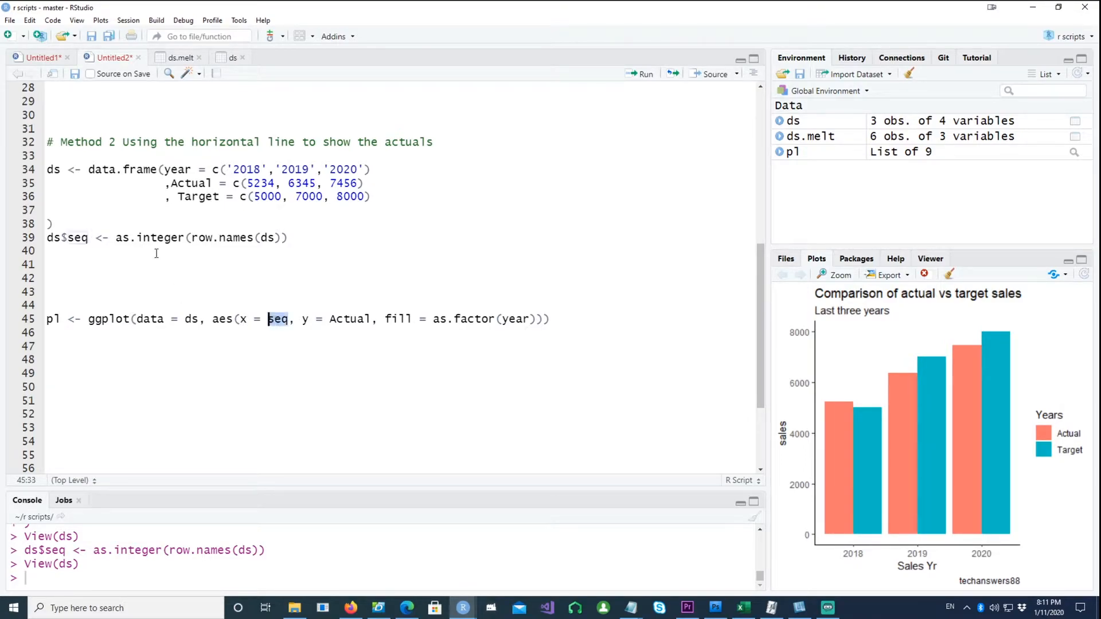
double_click(78, 238)
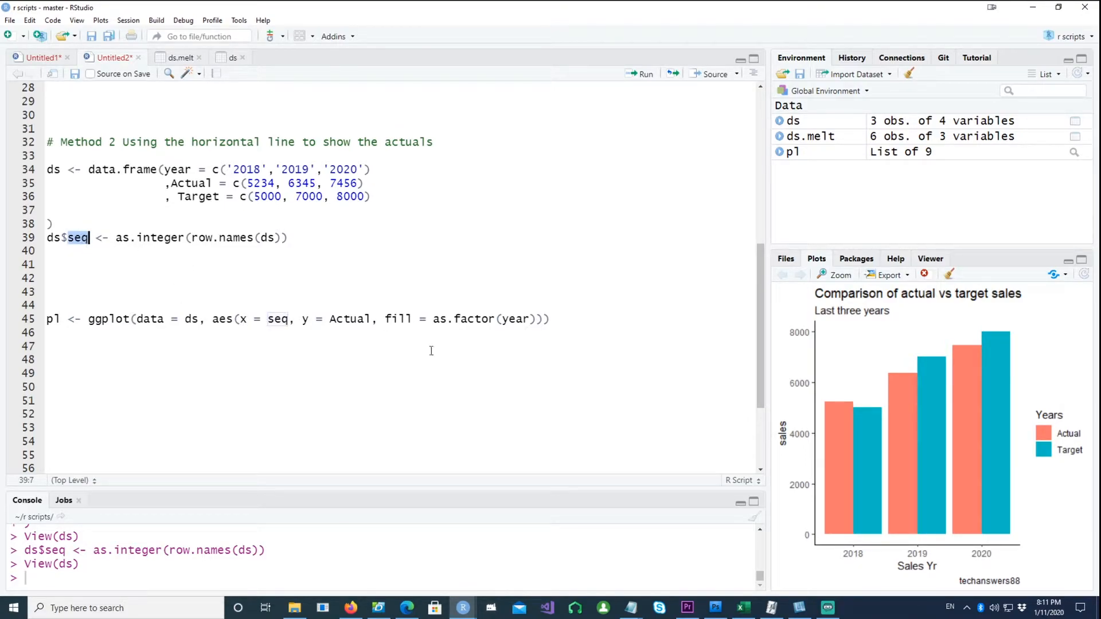
- Add the geom_bar layer, render the per-year bars, and draft the red size-2 geom_segment layer
double_click(349, 318)
type("pl <- pl + geom_bar(stat =\"identity\", position=position_dodge())")
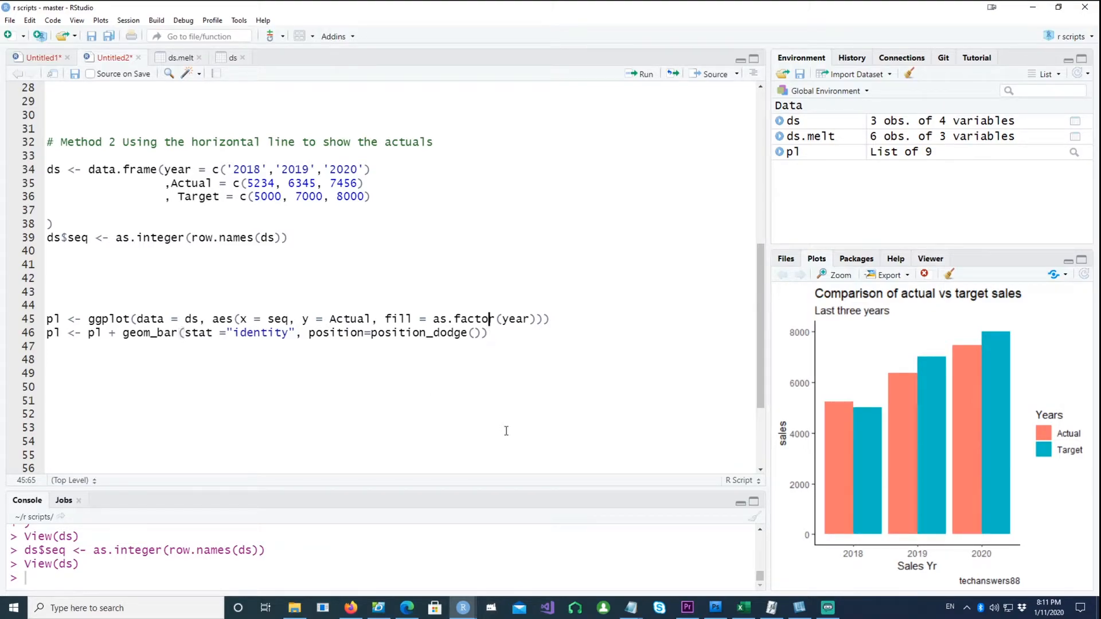
left_click(237, 333)
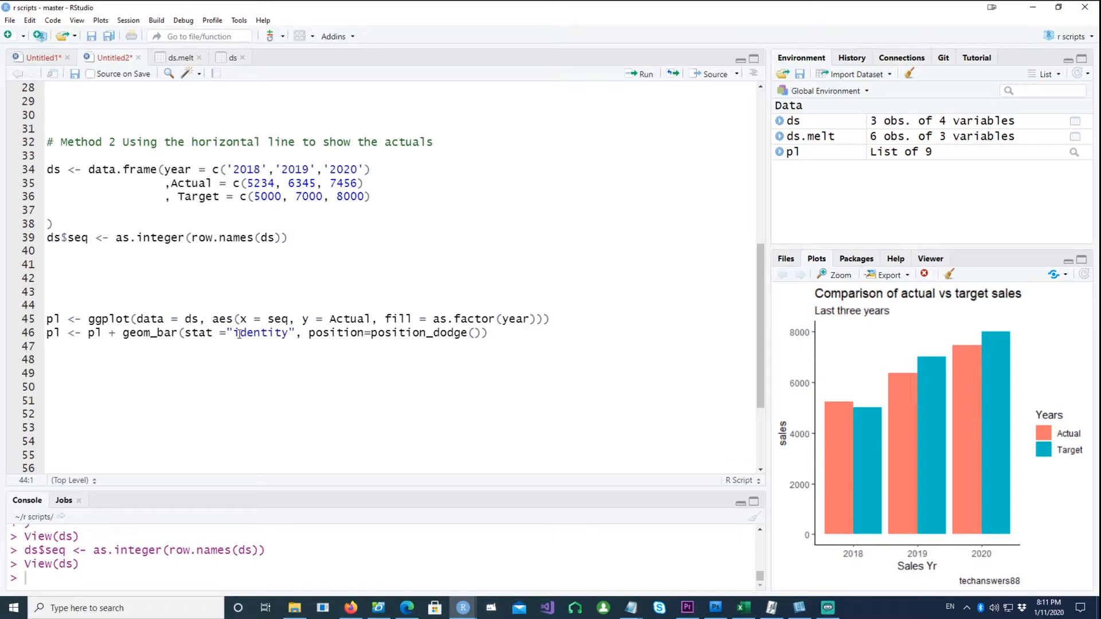
mouse_move(307, 319)
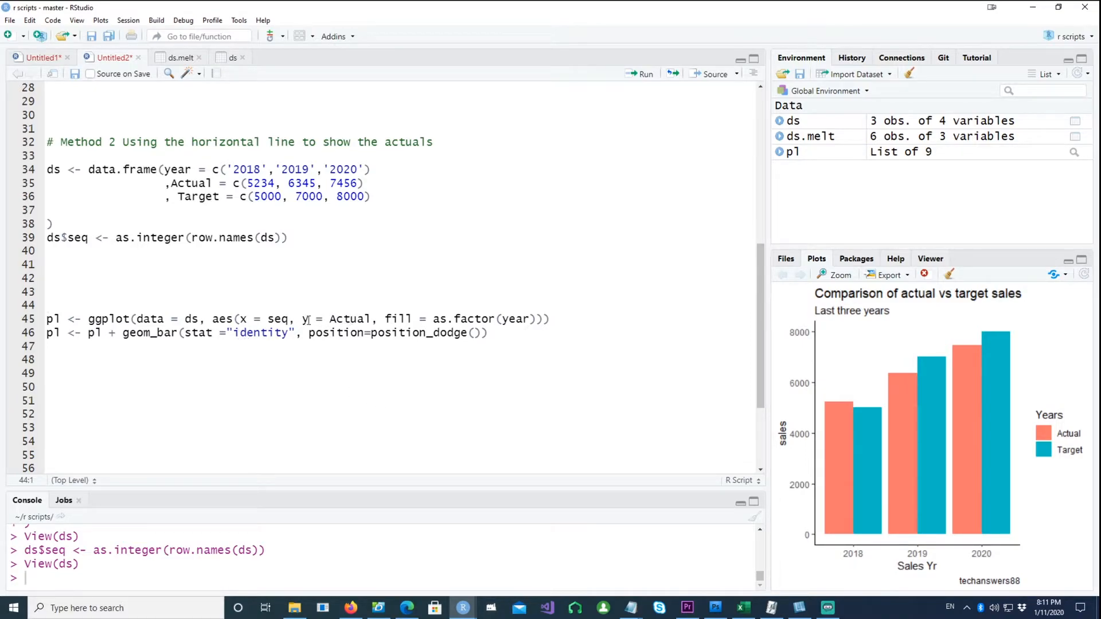
double_click(351, 319)
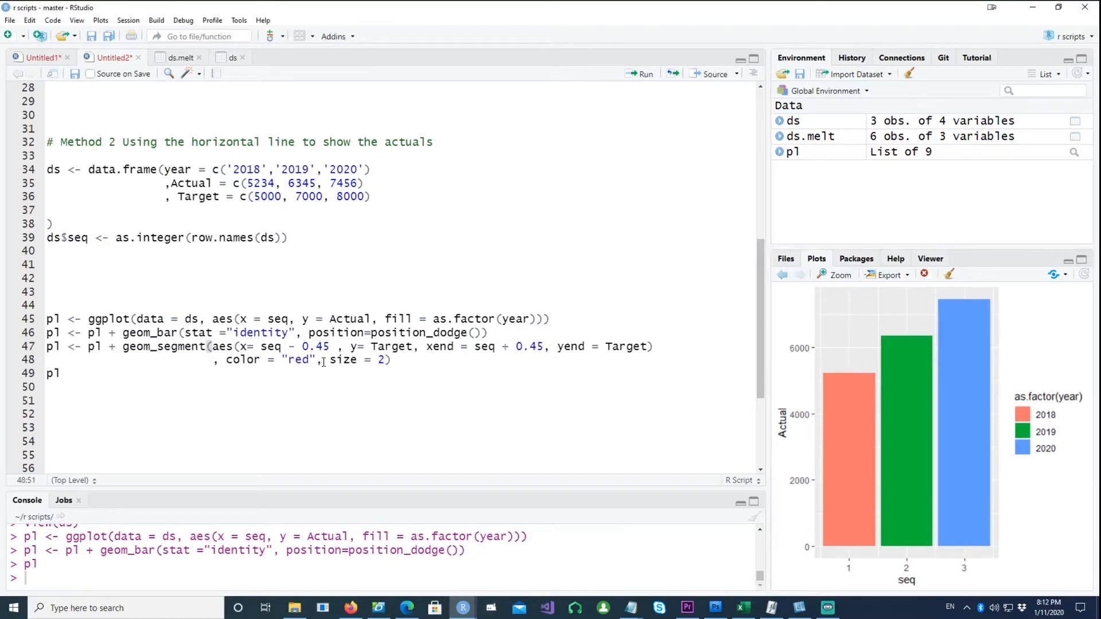
- Run the geom_segment layer so a thick red target line crosses each year's bar
double_click(164, 346)
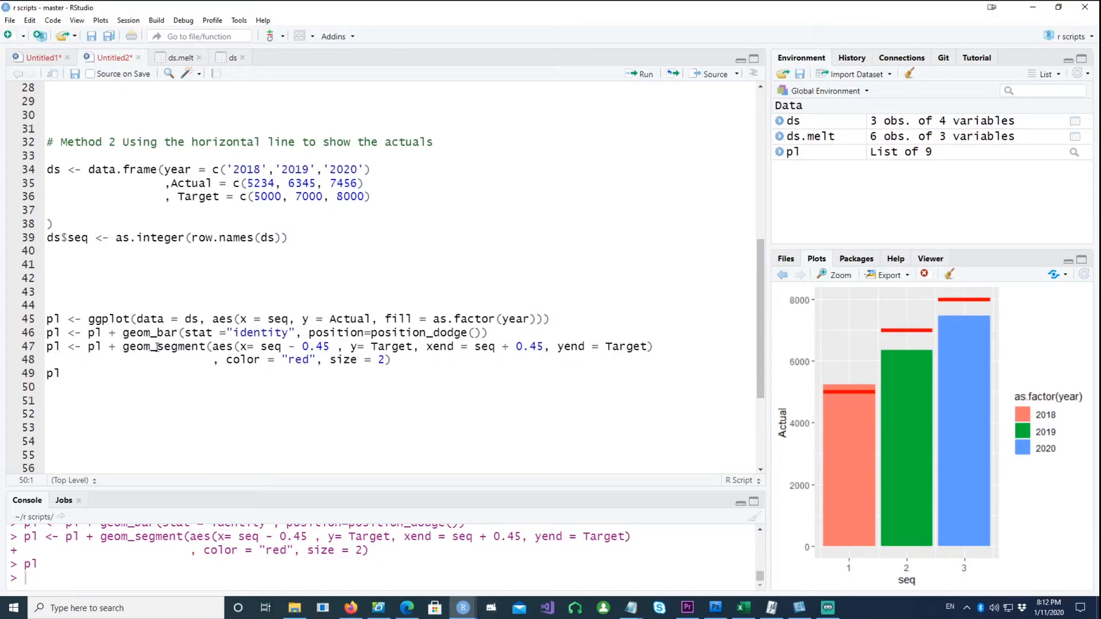
double_click(164, 347)
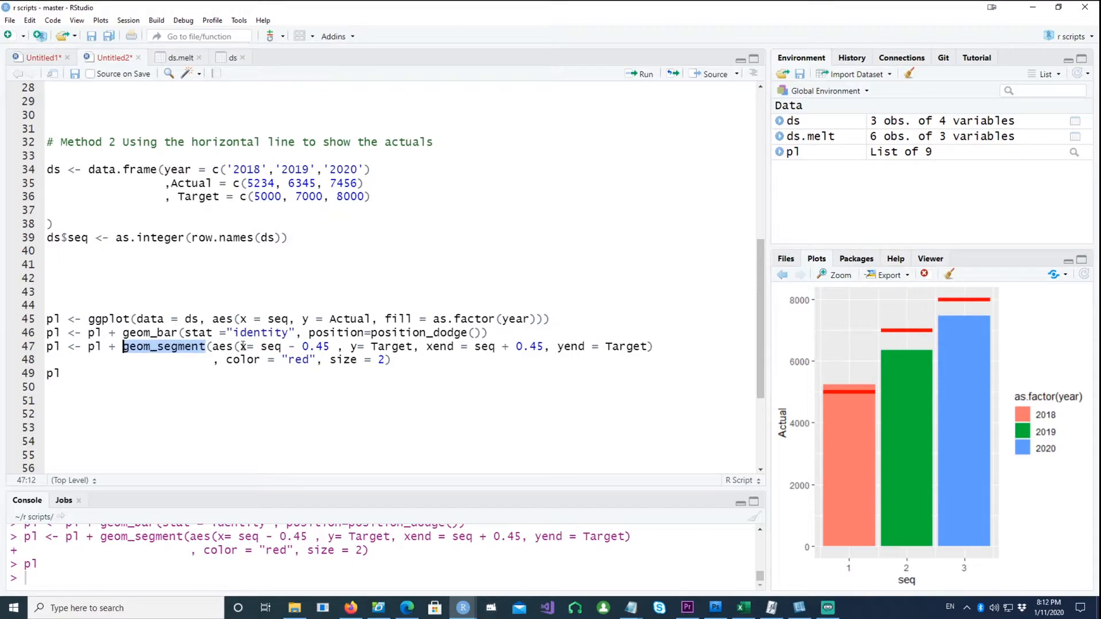
mouse_move(905, 402)
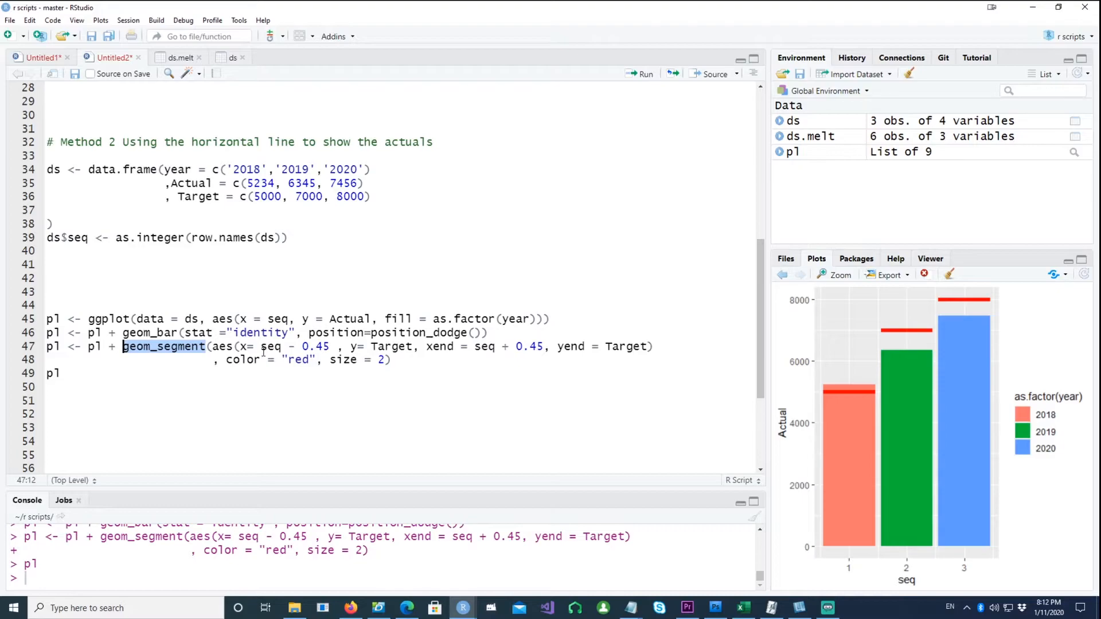
left_click(268, 347)
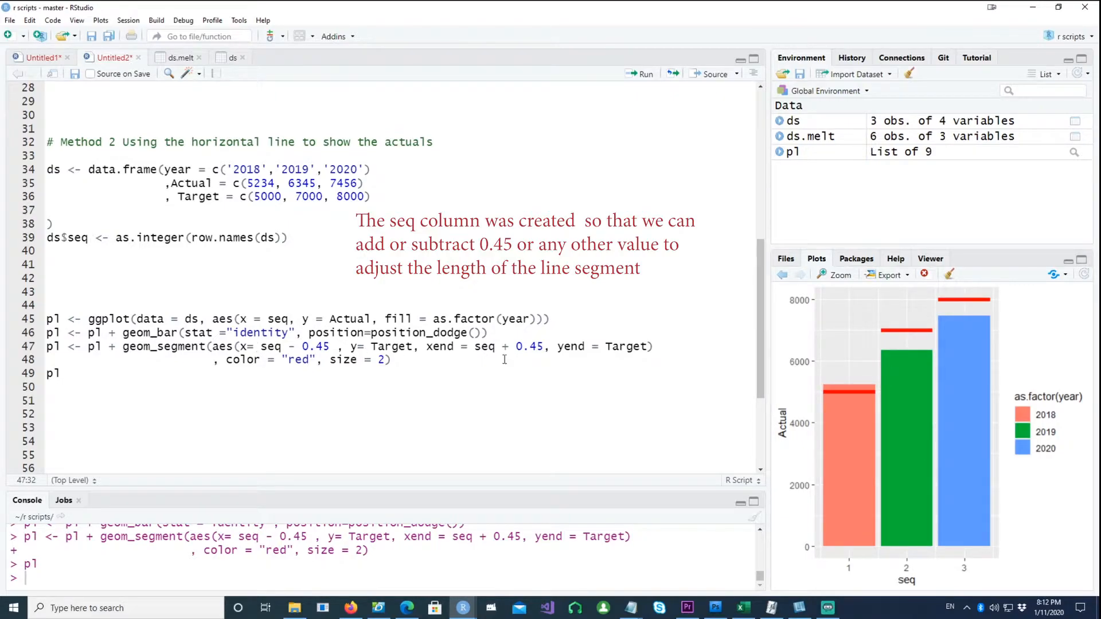
mouse_move(875, 397)
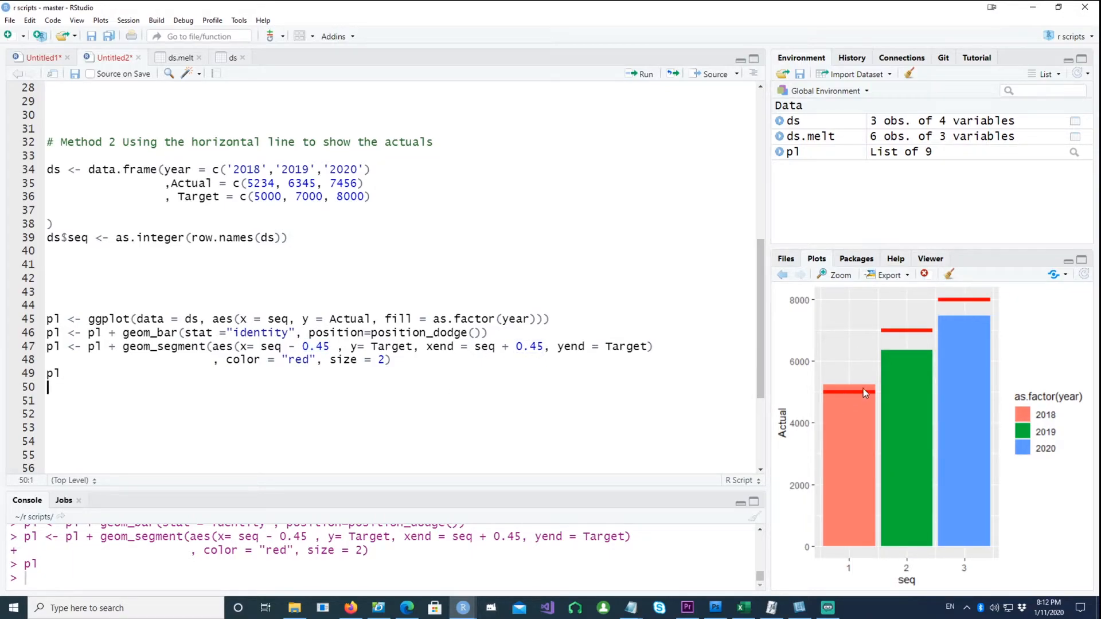
mouse_move(822, 401)
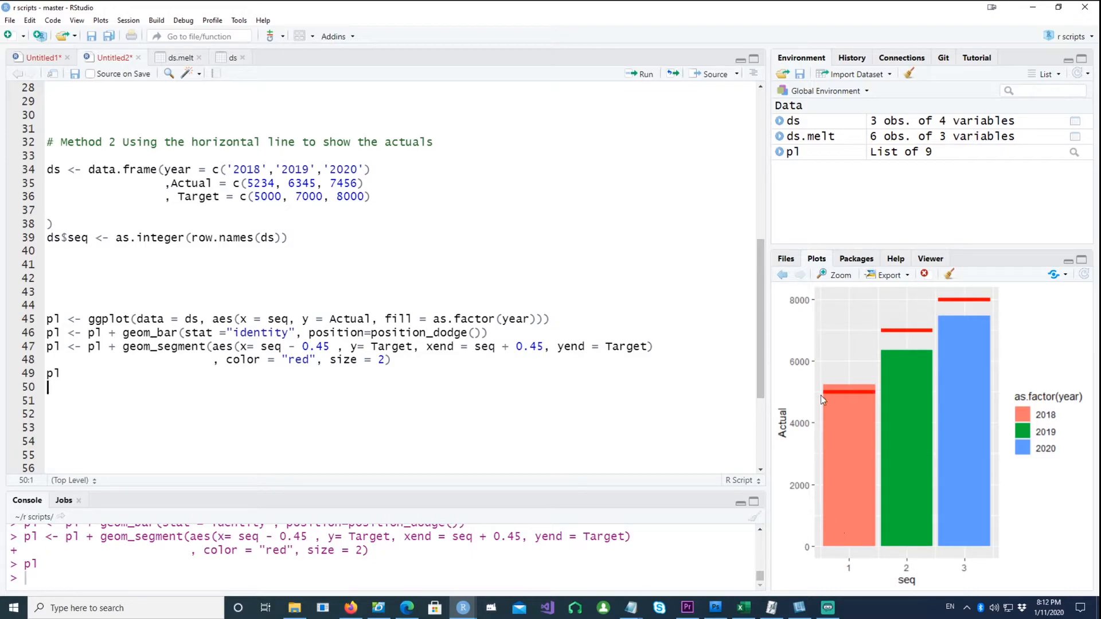
mouse_move(832, 406)
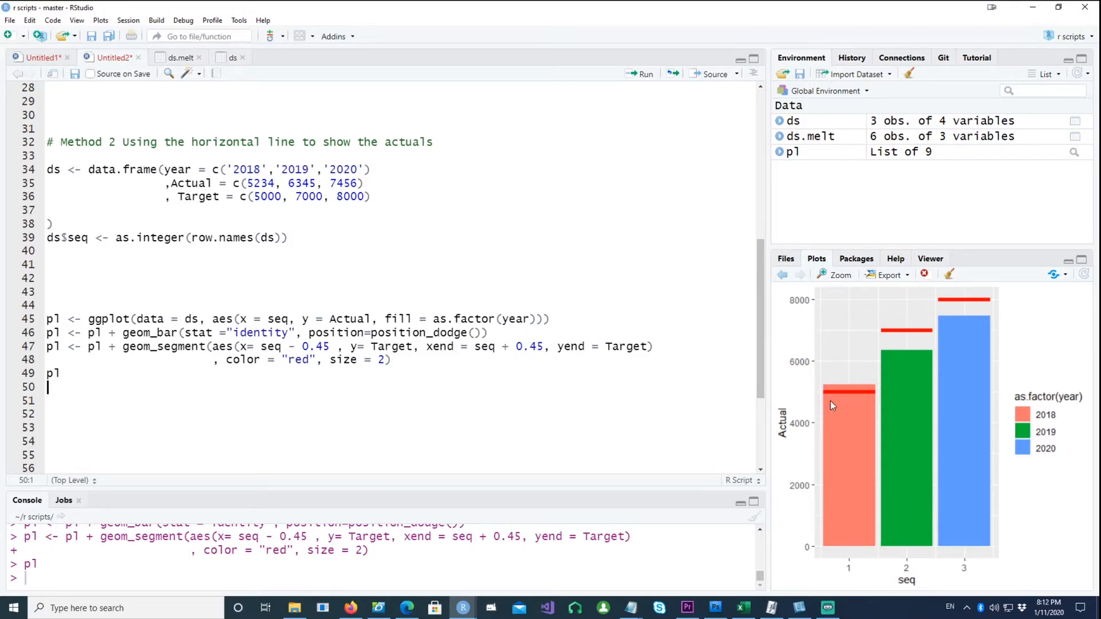
mouse_move(813, 399)
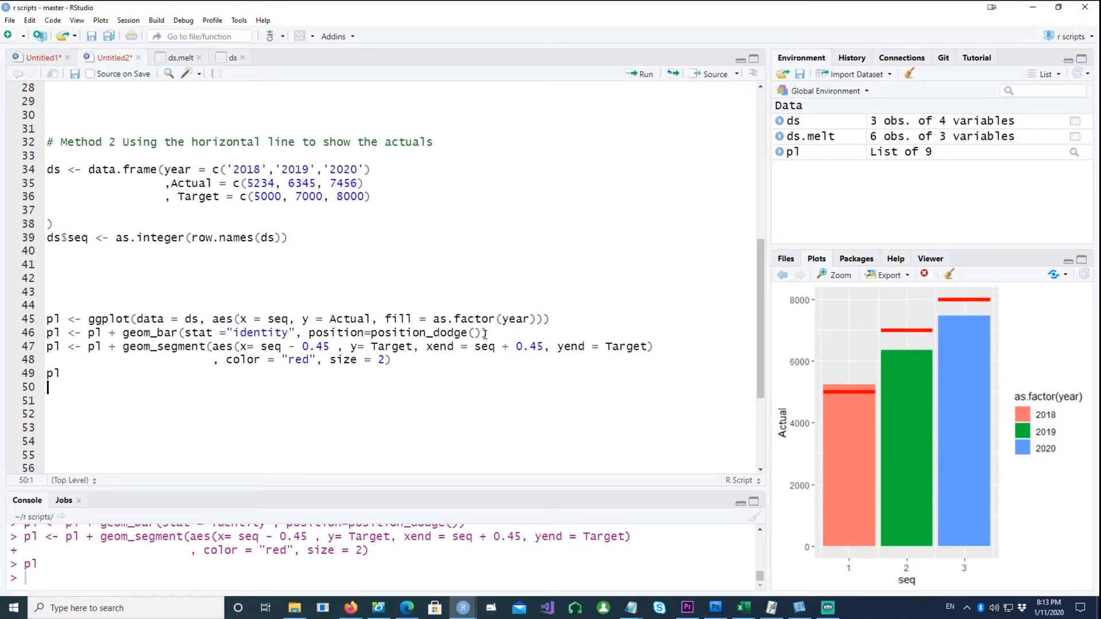
- Set geom_bar width to .9 and redraw, checking the gaps between bars in the zoomed plot
type("wifl")
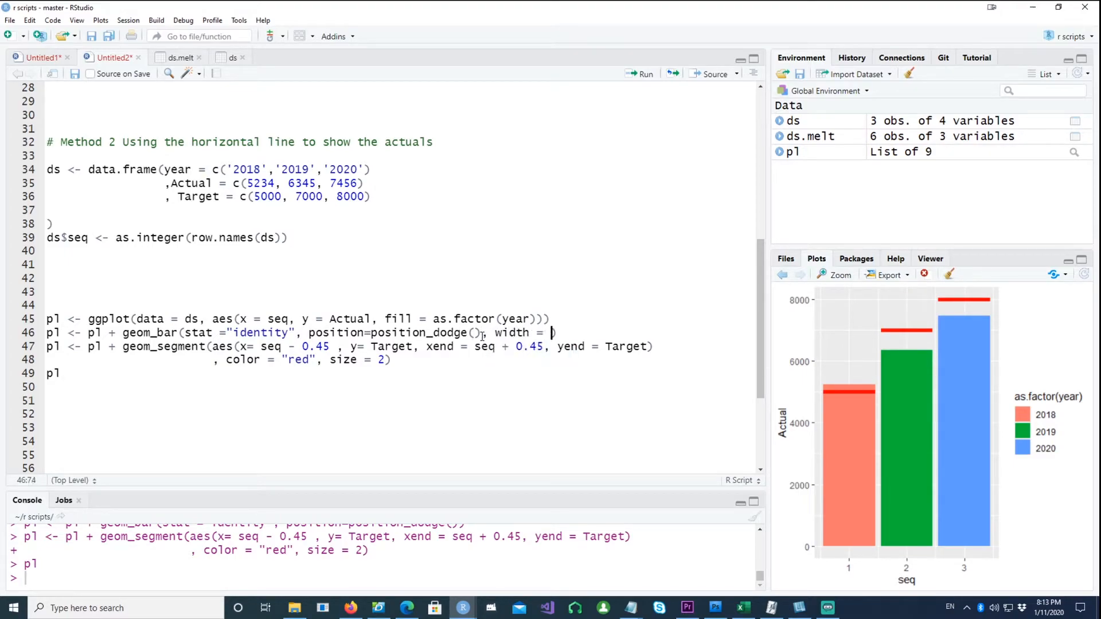
type("1")
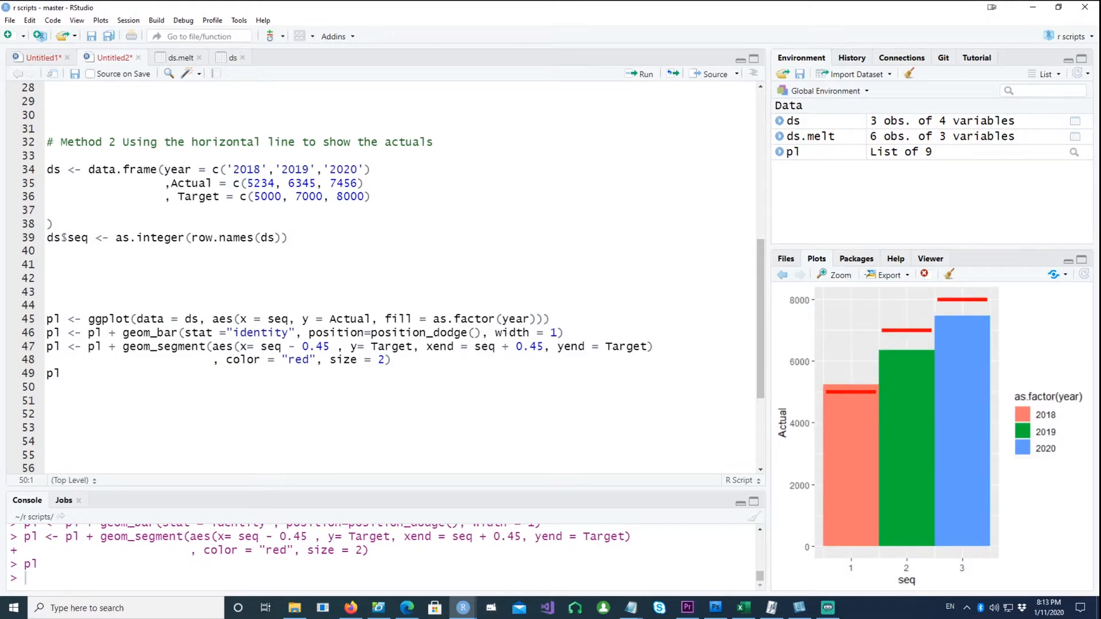
mouse_move(840, 274)
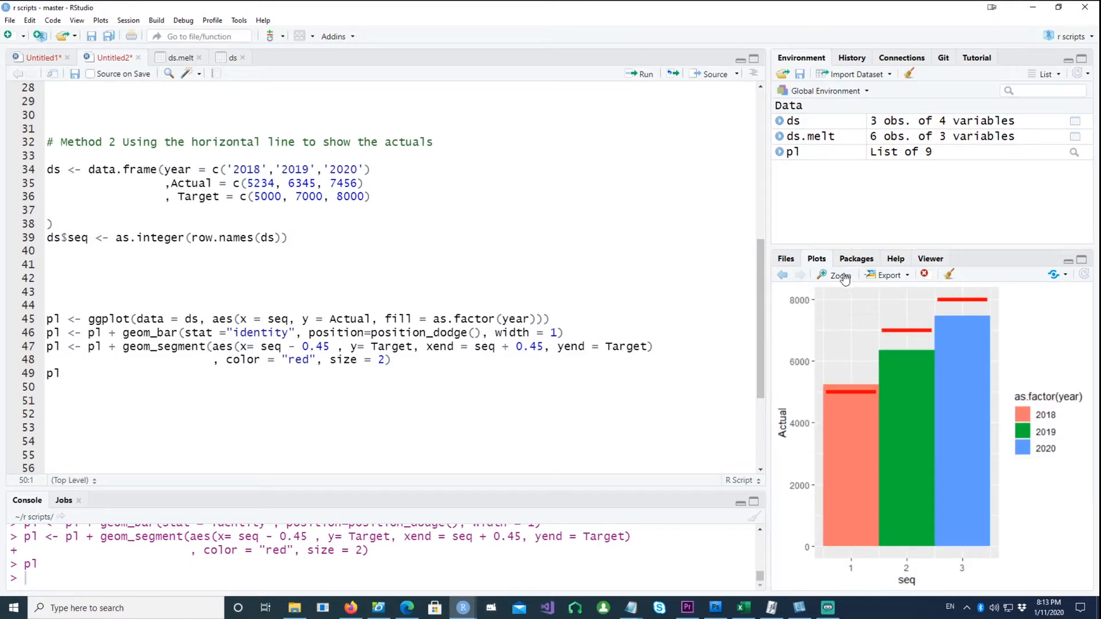
left_click(835, 274)
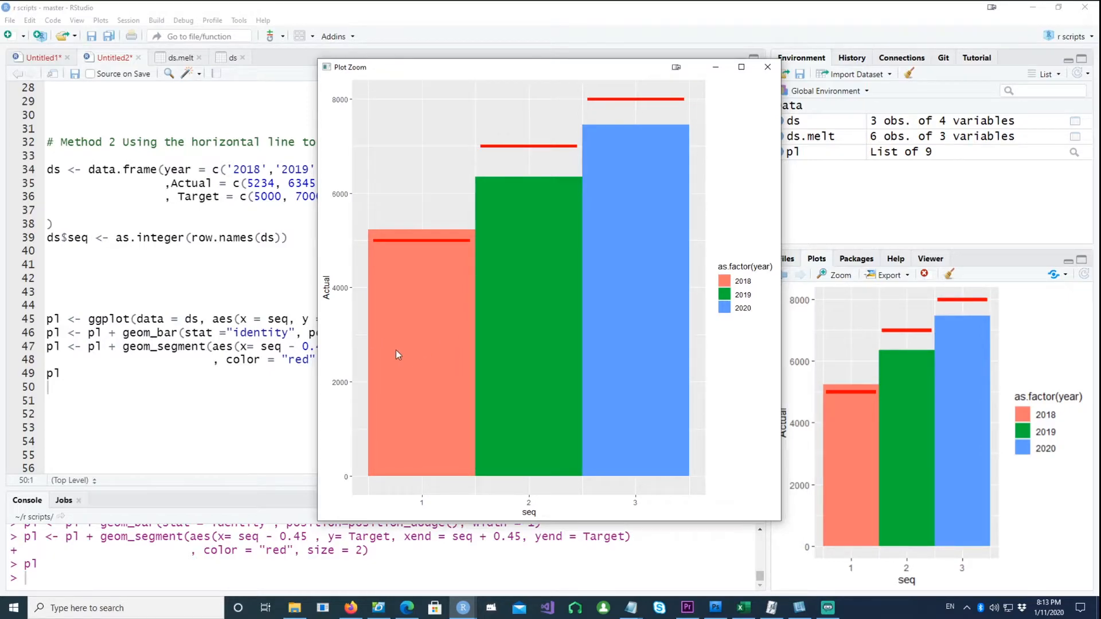
mouse_move(374, 476)
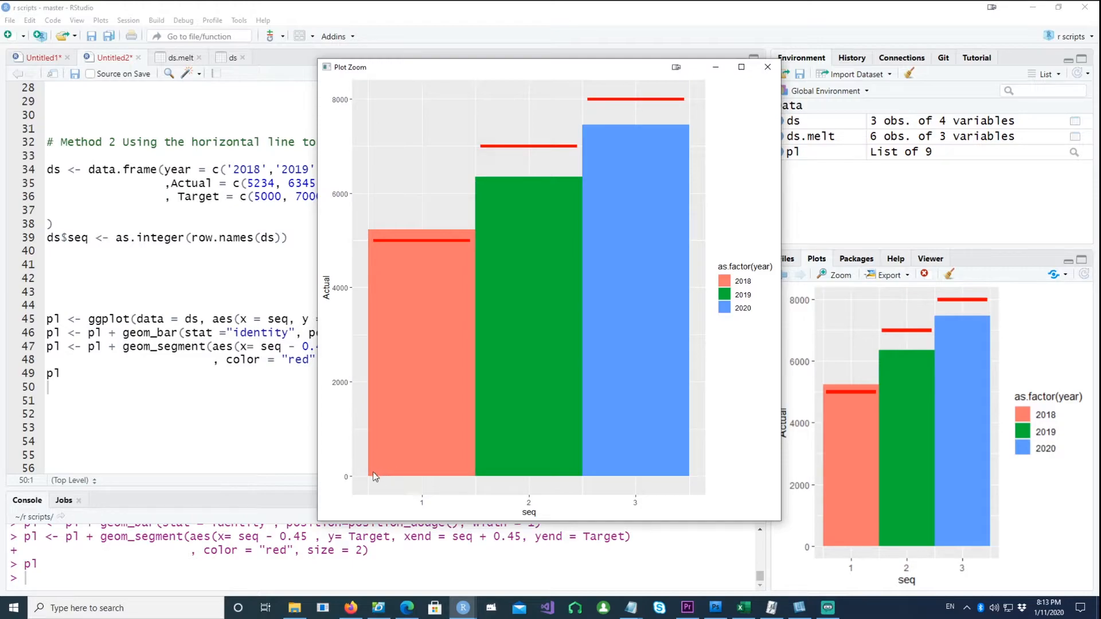
mouse_move(472, 483)
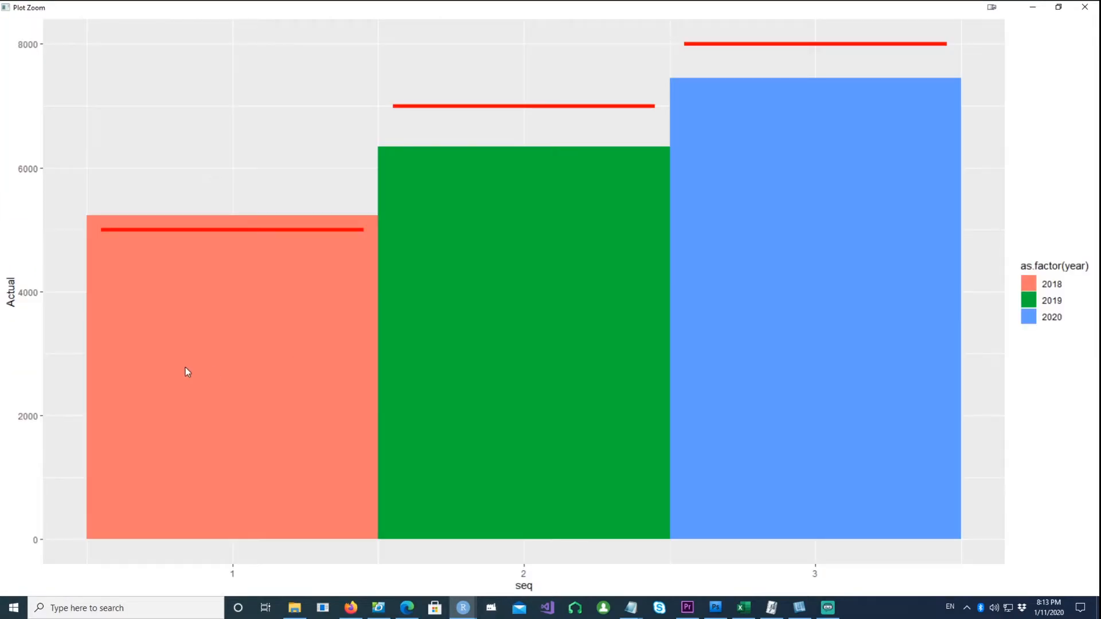
mouse_move(1085, 8)
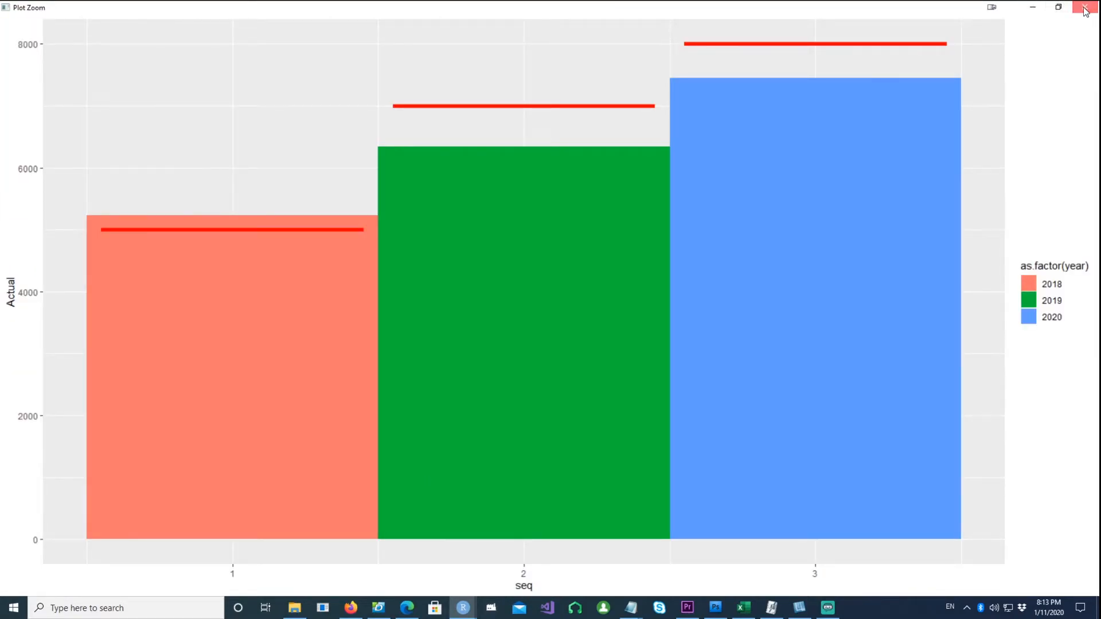
left_click(1085, 8)
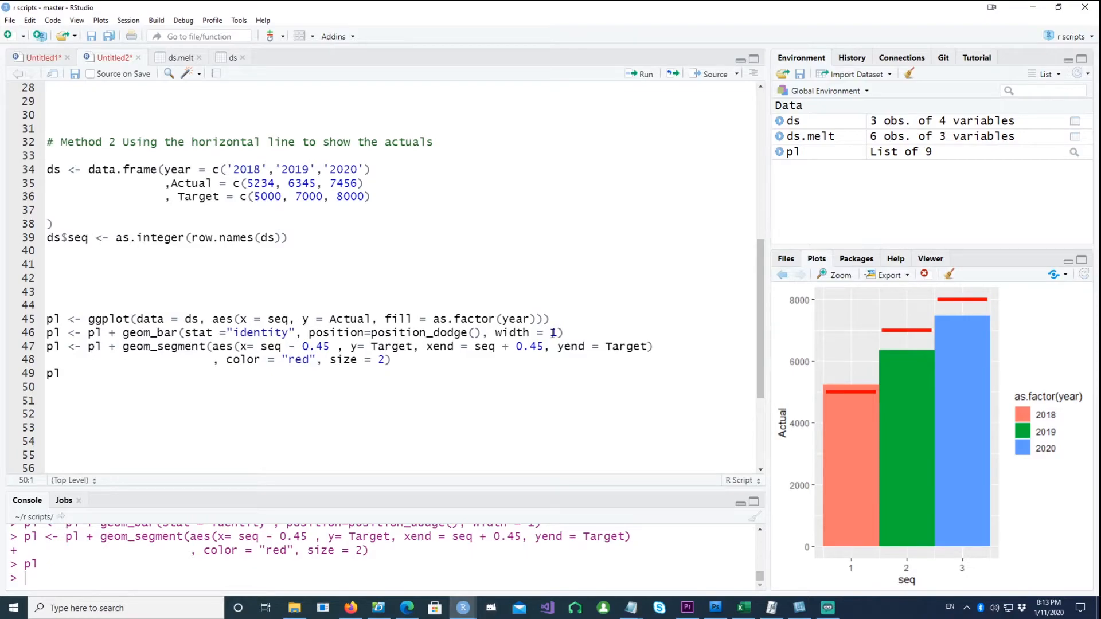
type(".D")
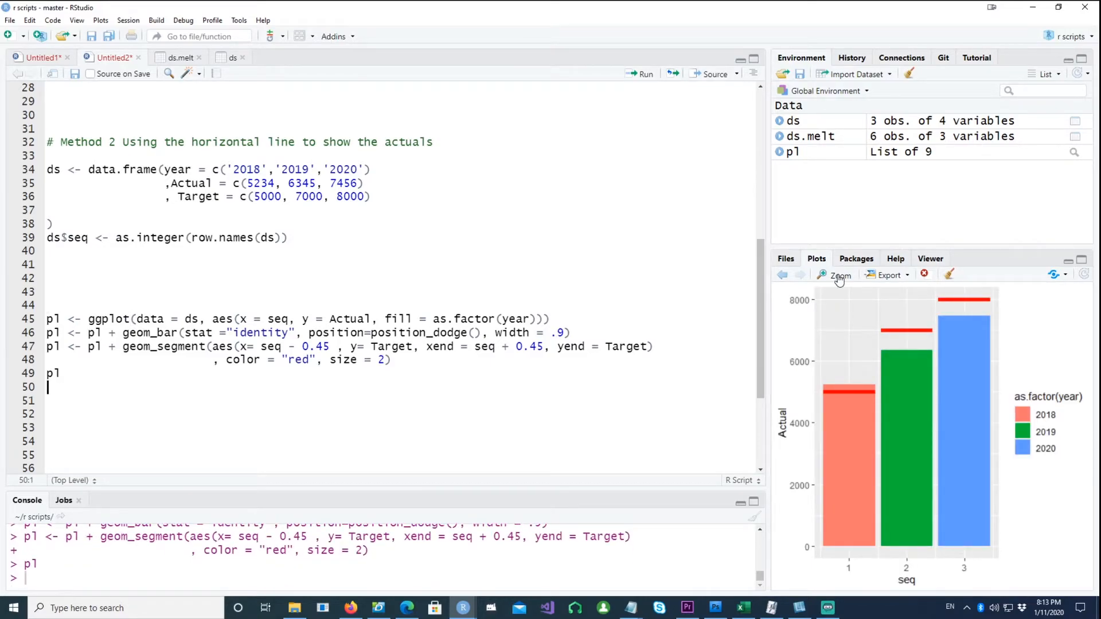
- Inspect the zoomed chart, then remove the explicit width = .9 from geom_bar
left_click(836, 274)
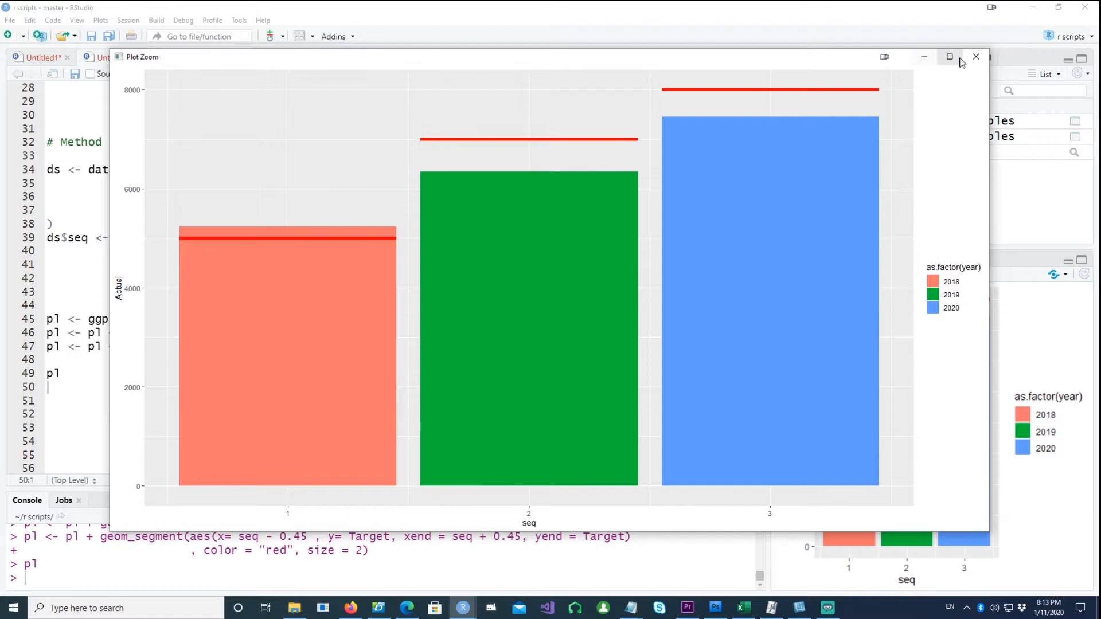
left_click(975, 56)
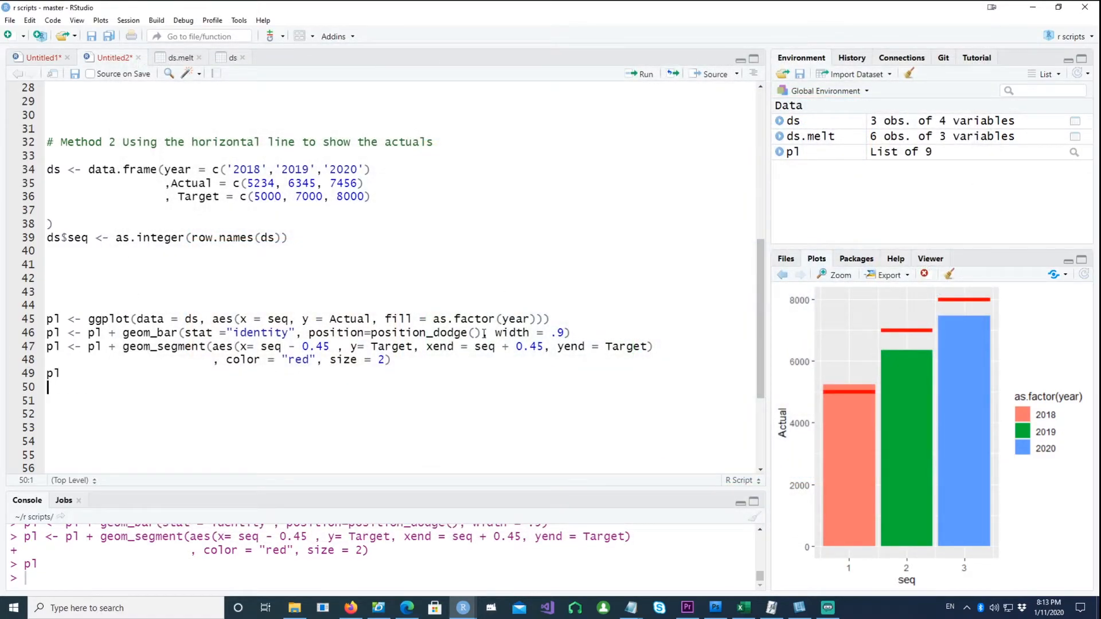
left_click(485, 332)
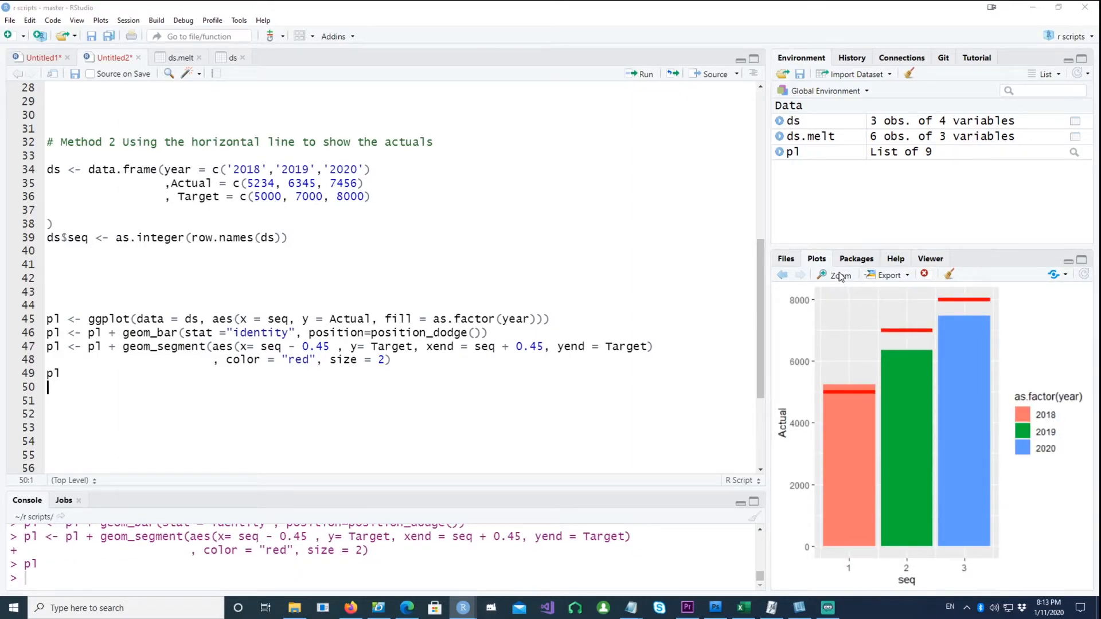
left_click(837, 274)
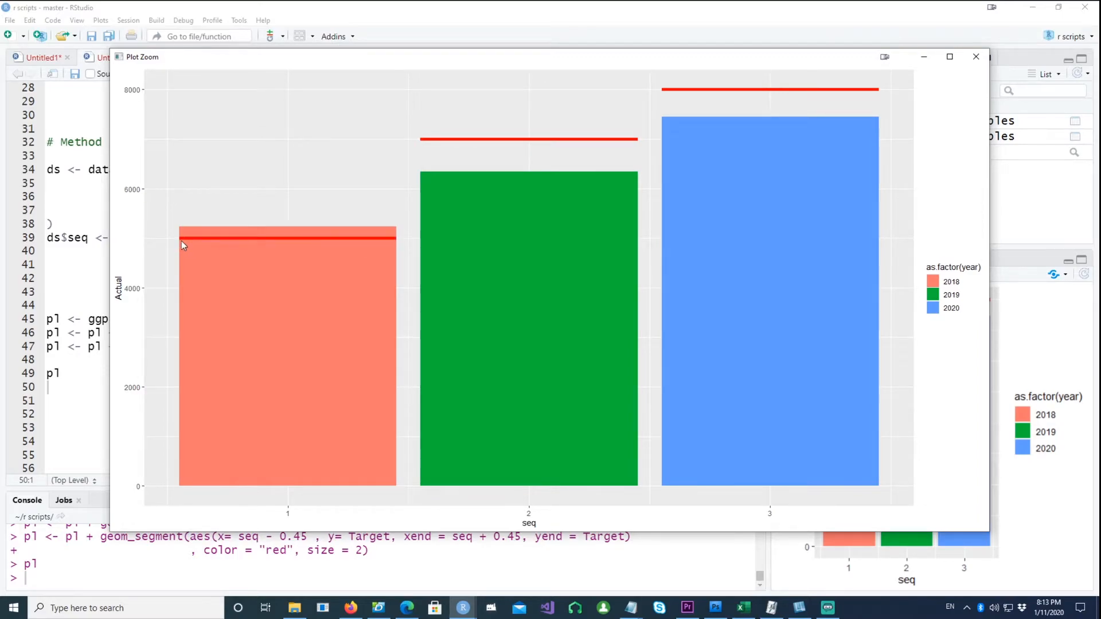
mouse_move(288, 240)
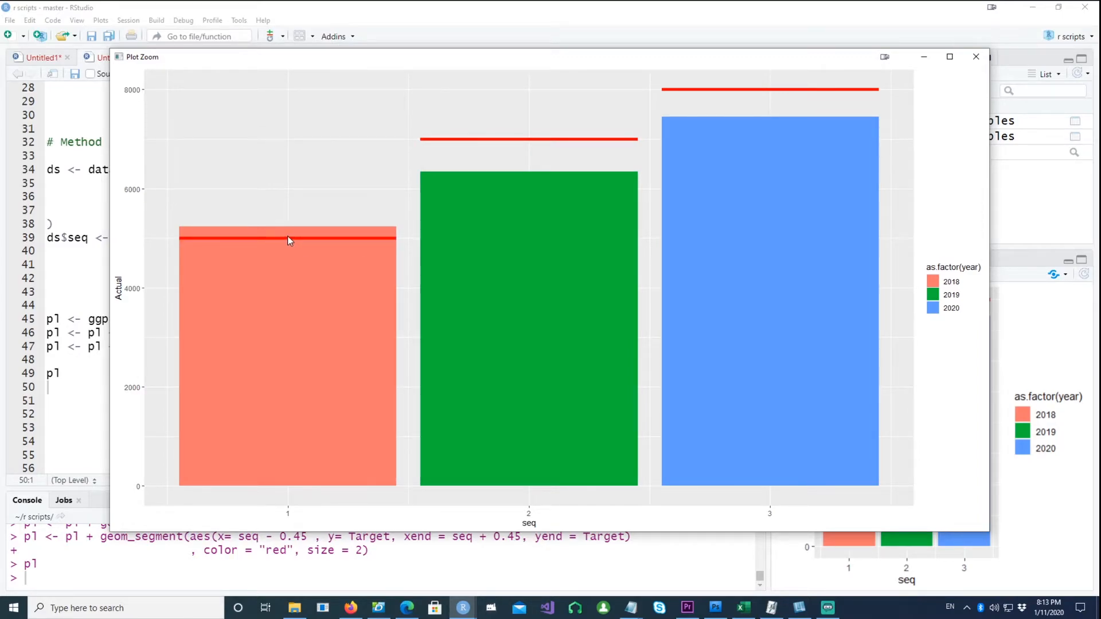
mouse_move(288, 245)
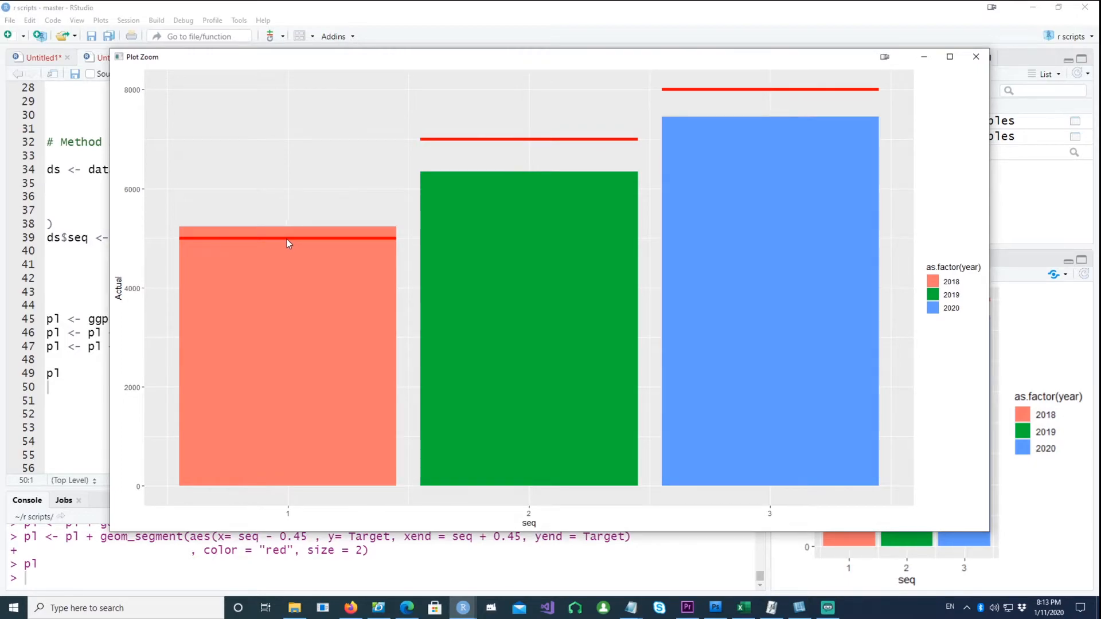
mouse_move(325, 239)
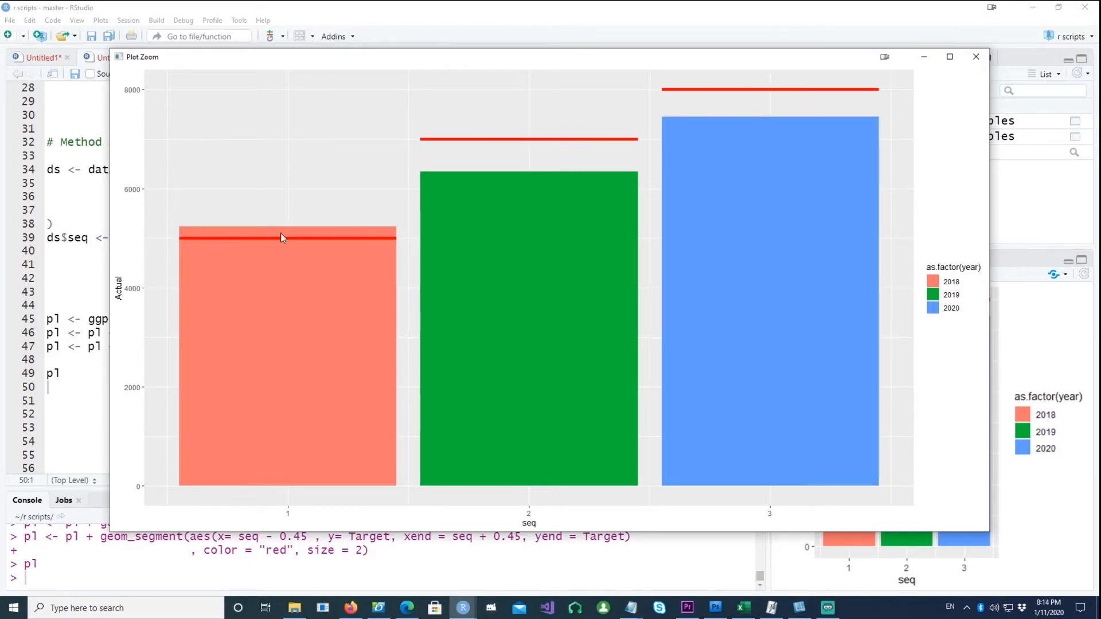
mouse_move(279, 232)
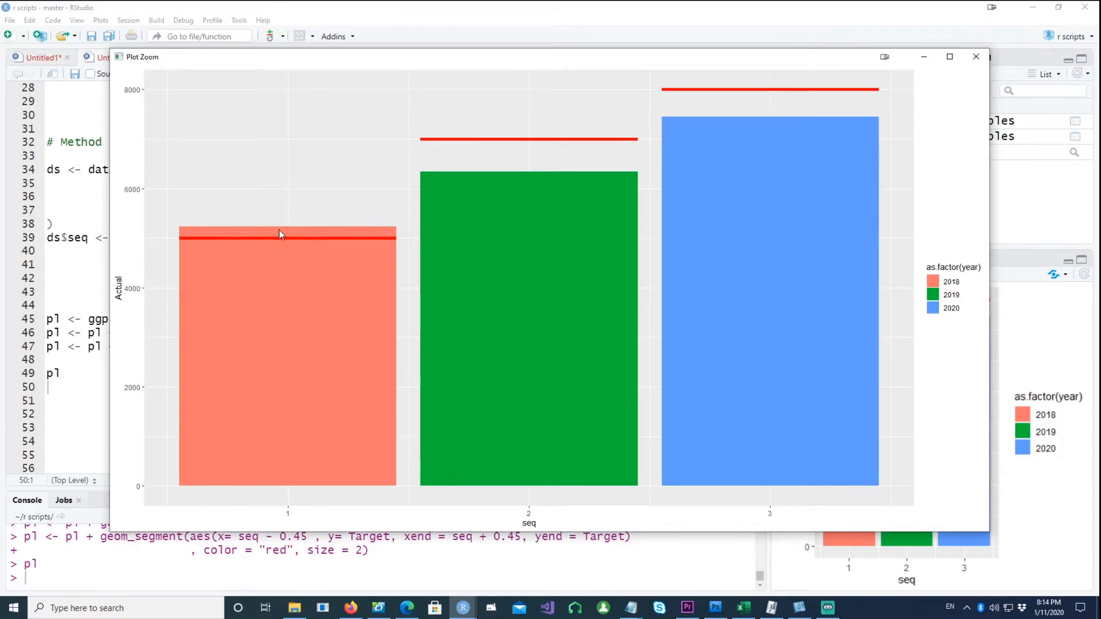
mouse_move(181, 243)
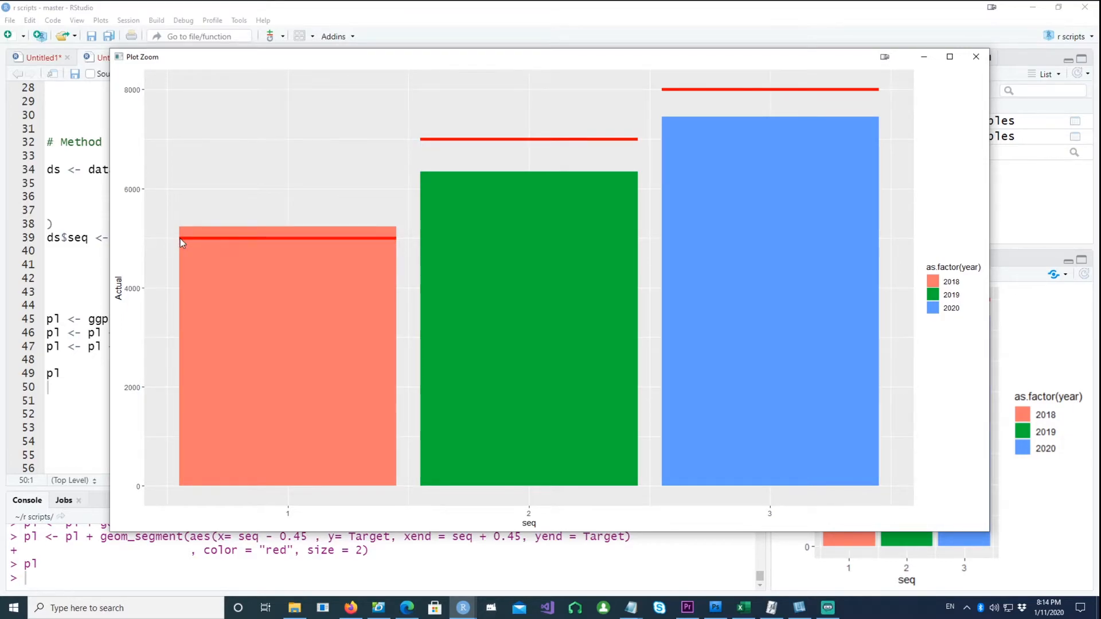
mouse_move(397, 243)
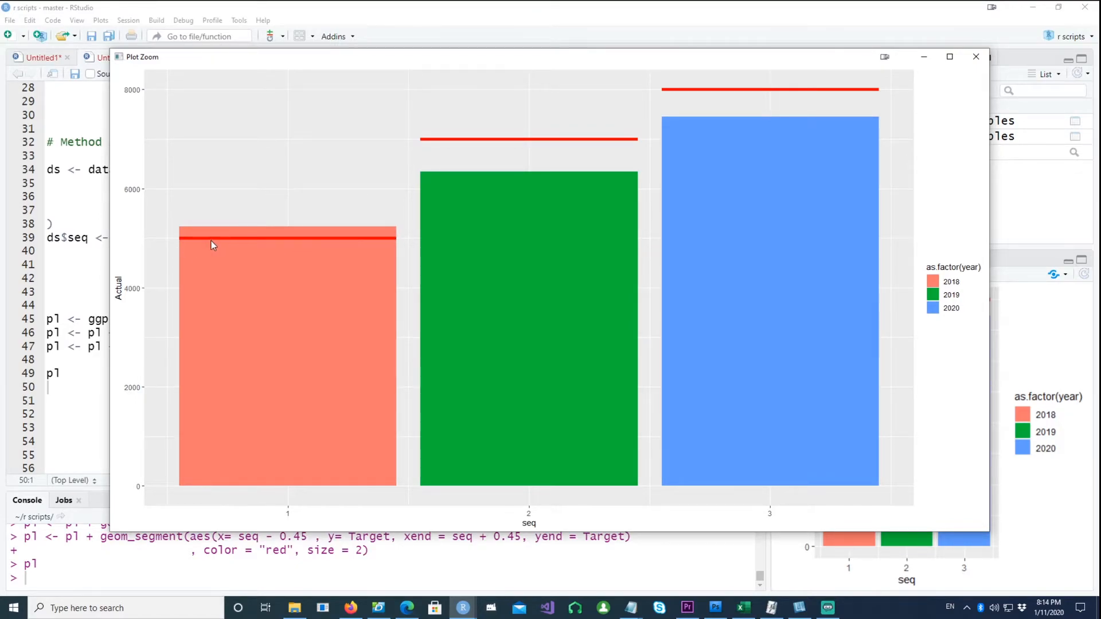
mouse_move(374, 245)
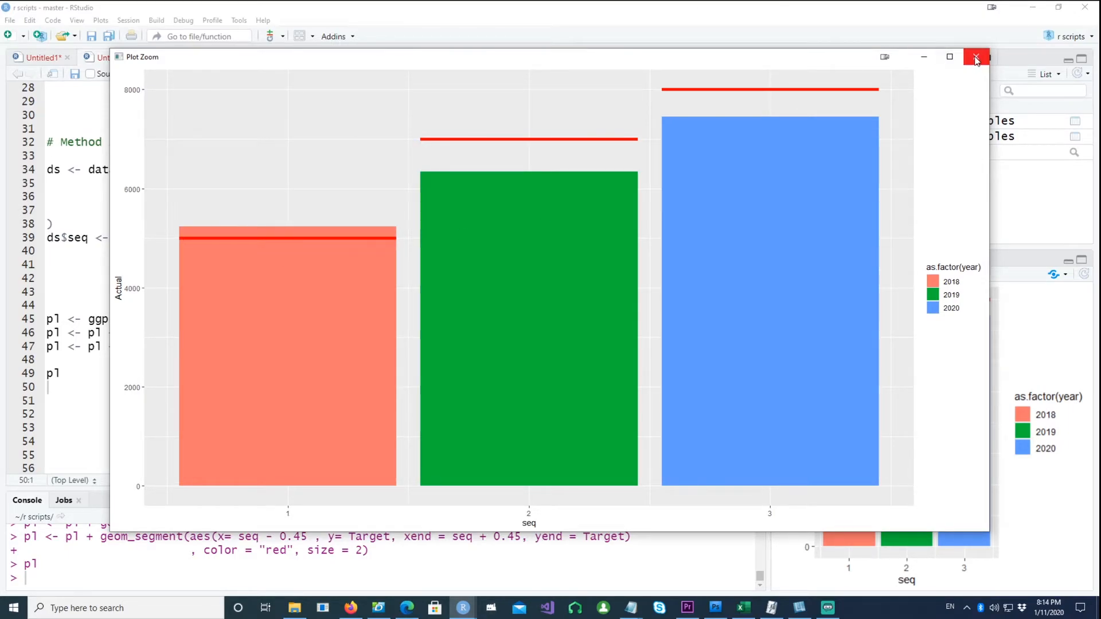
left_click(975, 57)
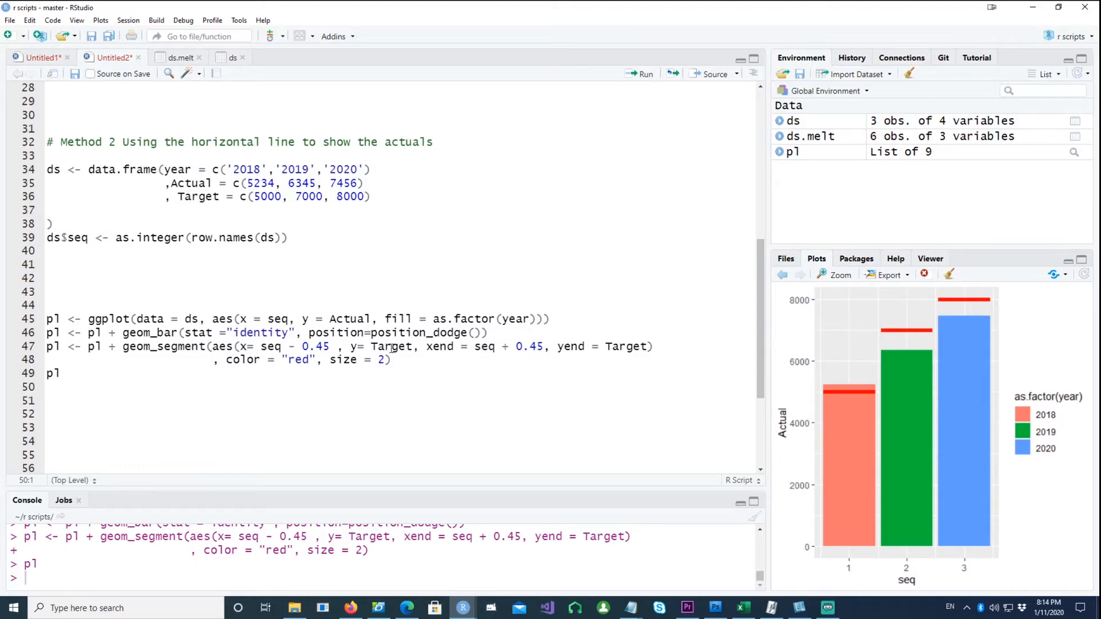
double_click(392, 346)
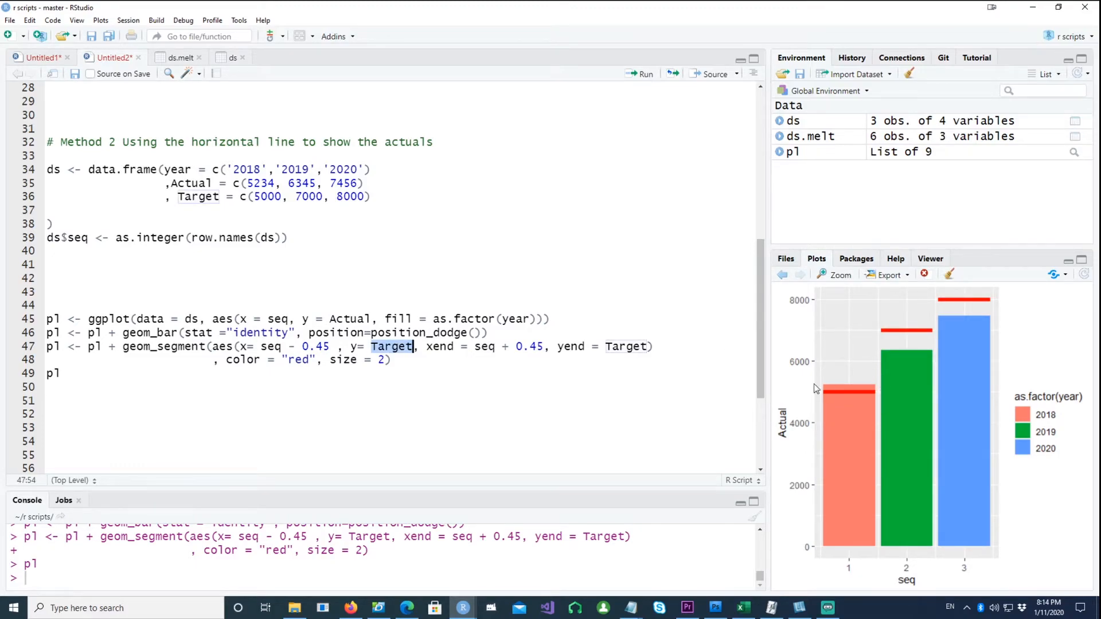
mouse_move(845, 399)
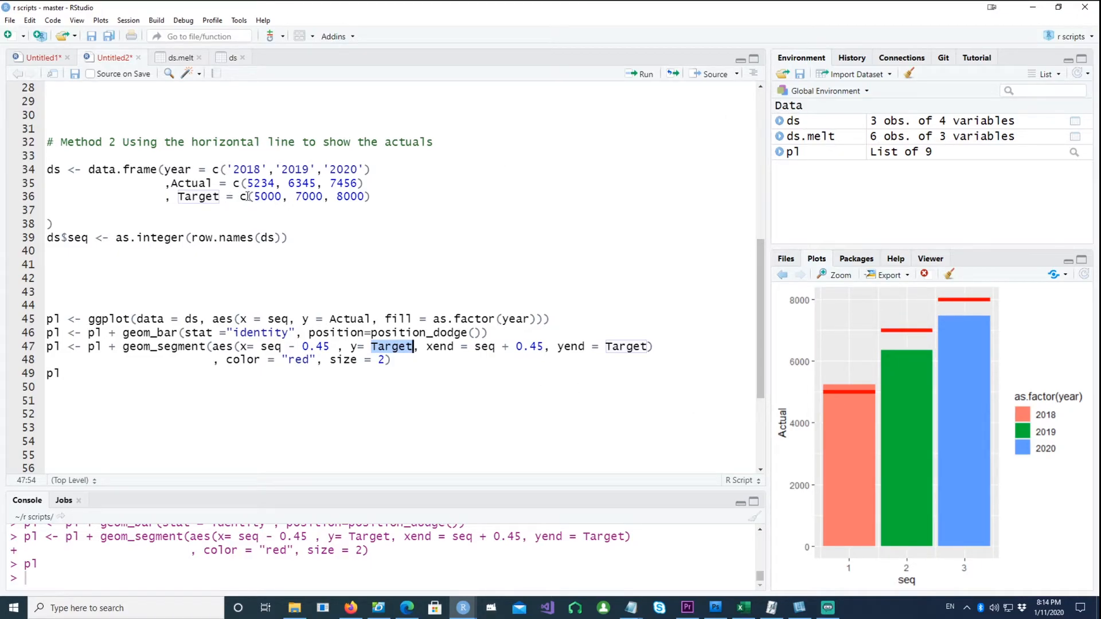
mouse_move(839, 398)
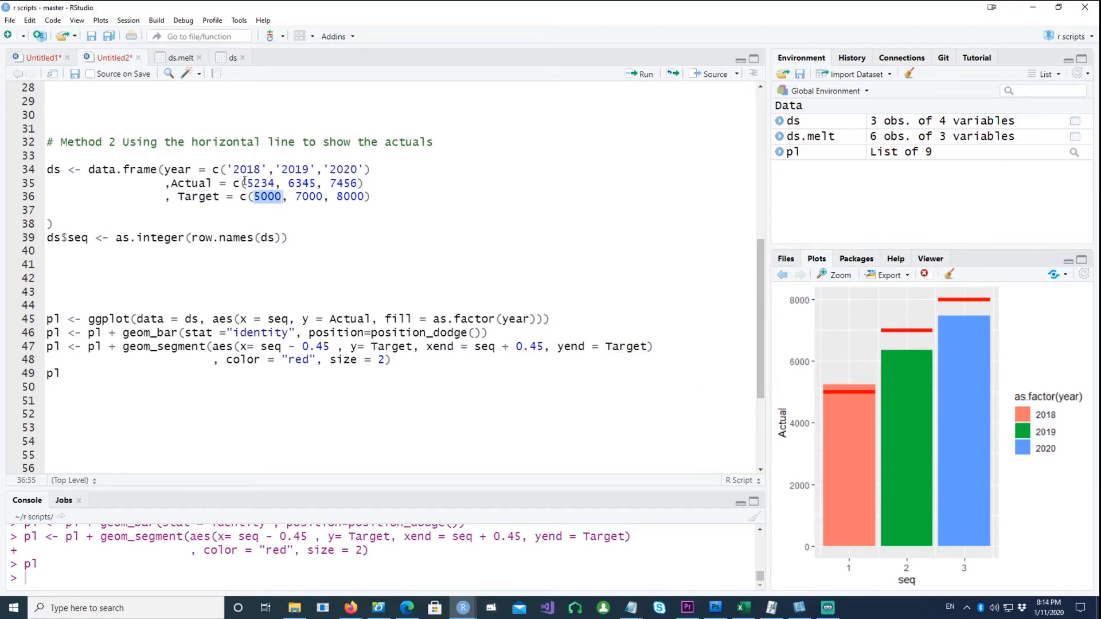
mouse_move(826, 390)
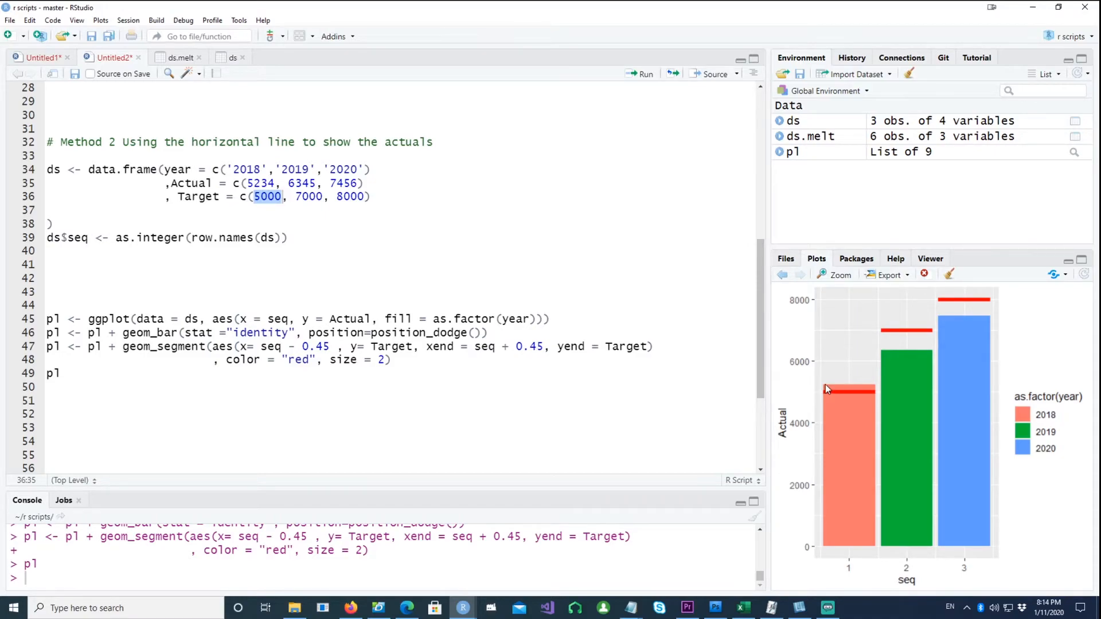
mouse_move(870, 387)
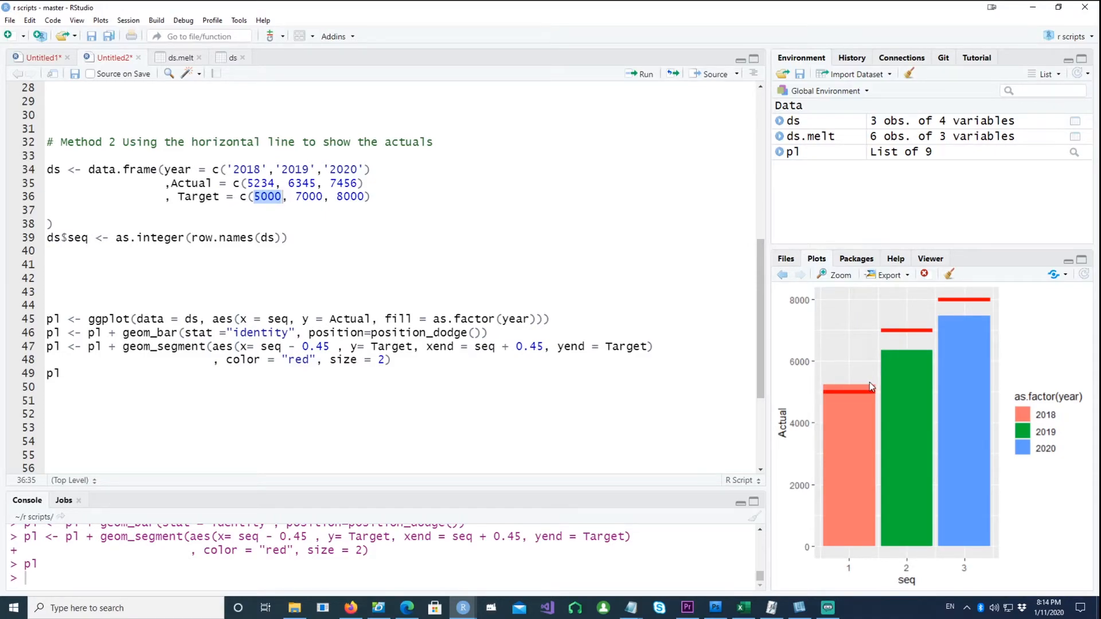
mouse_move(843, 396)
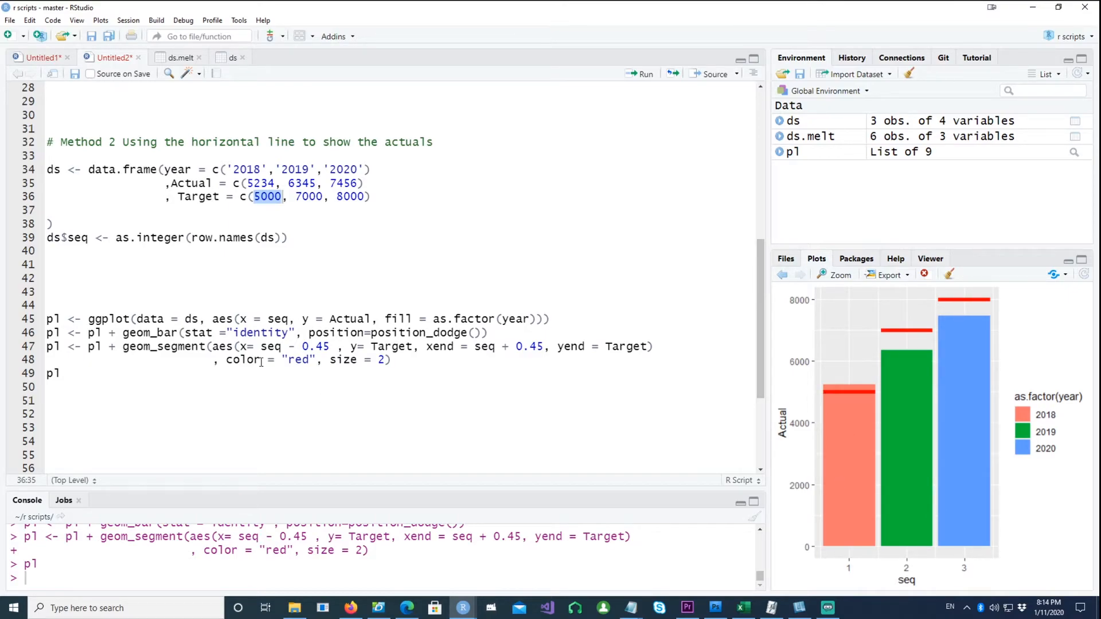
mouse_move(355, 183)
type(", ")
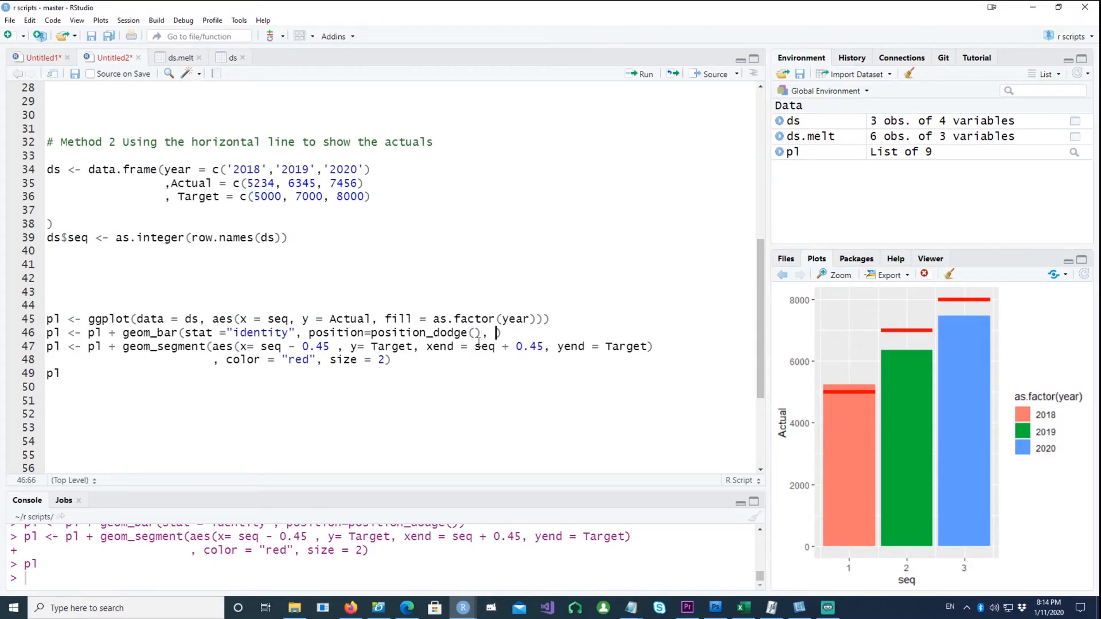
- Set bar width .8 and target segments to seq ± 0.4, then check the redrawn chart zoomed
type("width = .8")
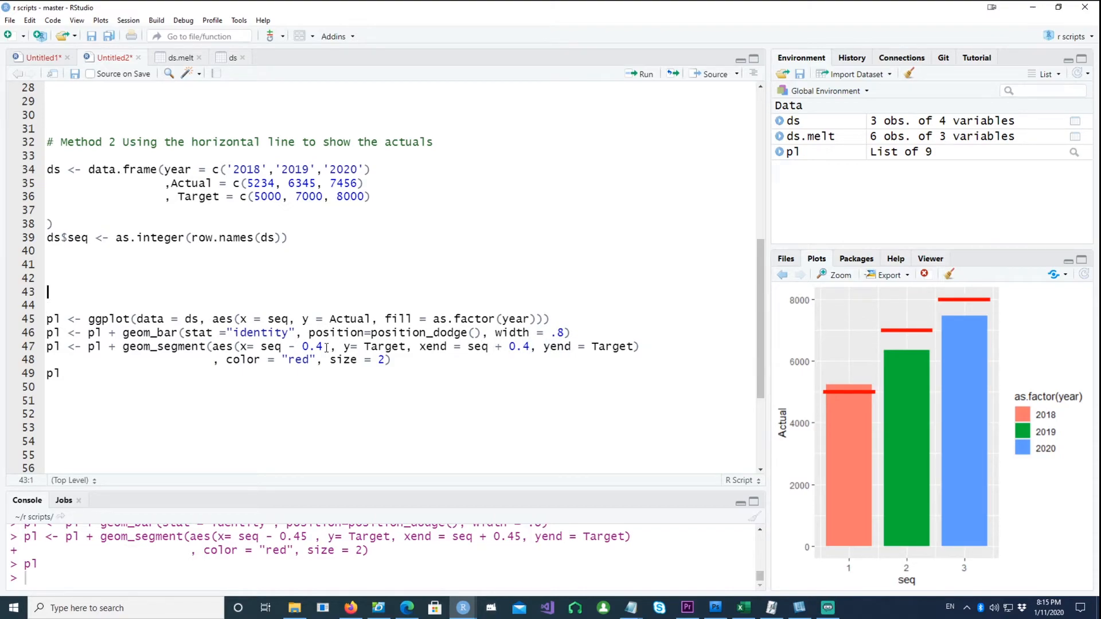
left_click(838, 274)
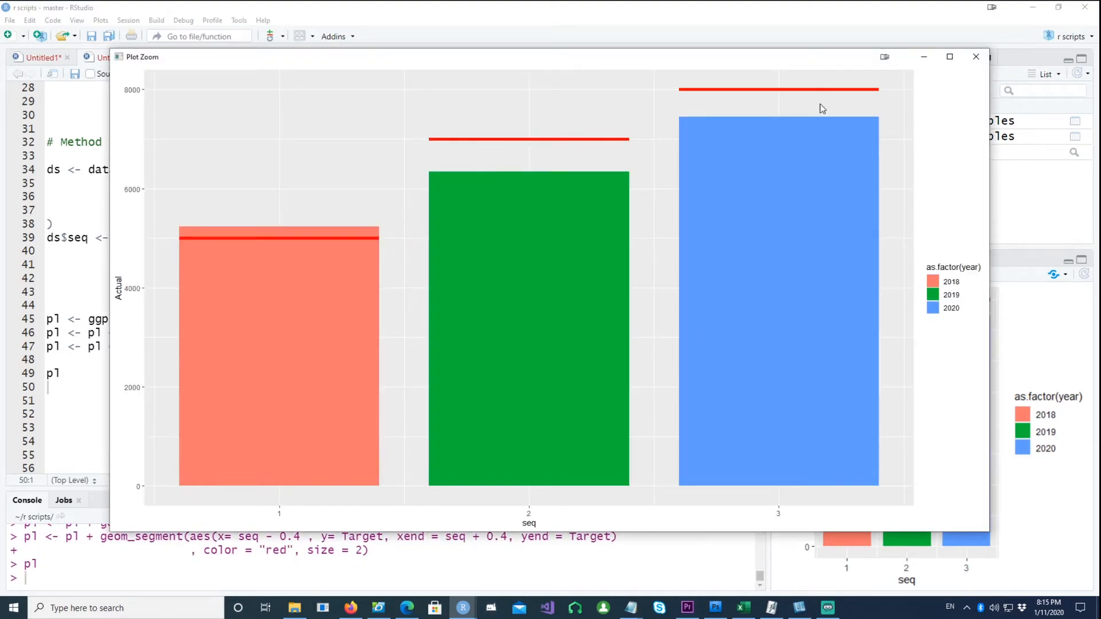
left_click(975, 56)
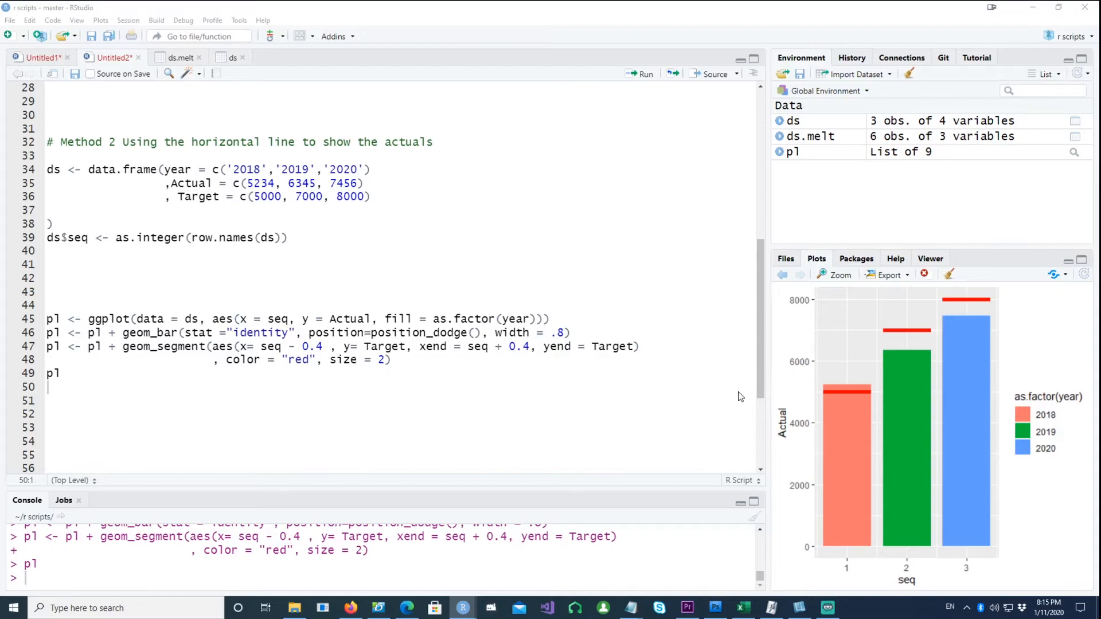
- Add p1 <- p1 + theme_classic() to drop the grey background and gridlines
left_click(408, 361)
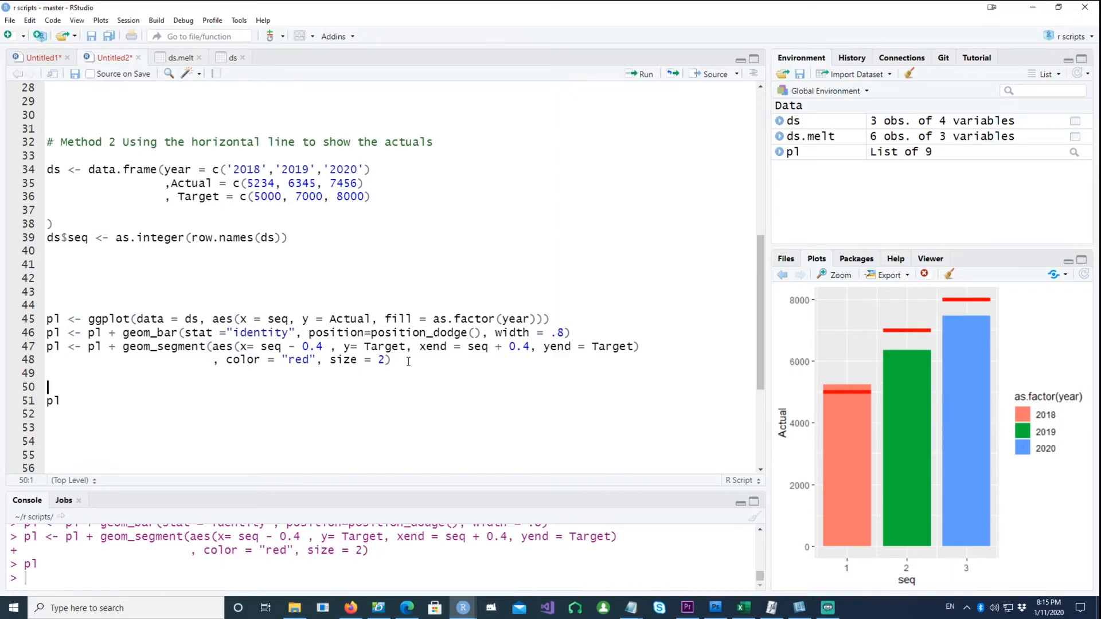
type("p1 <- p1 + theme_classic()")
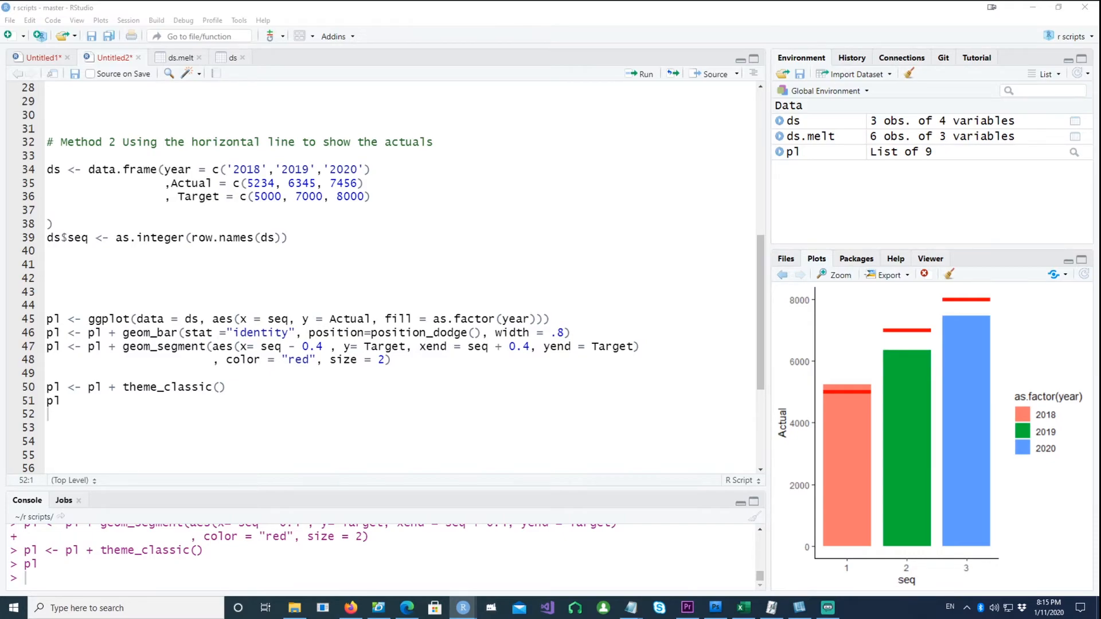
mouse_move(867, 567)
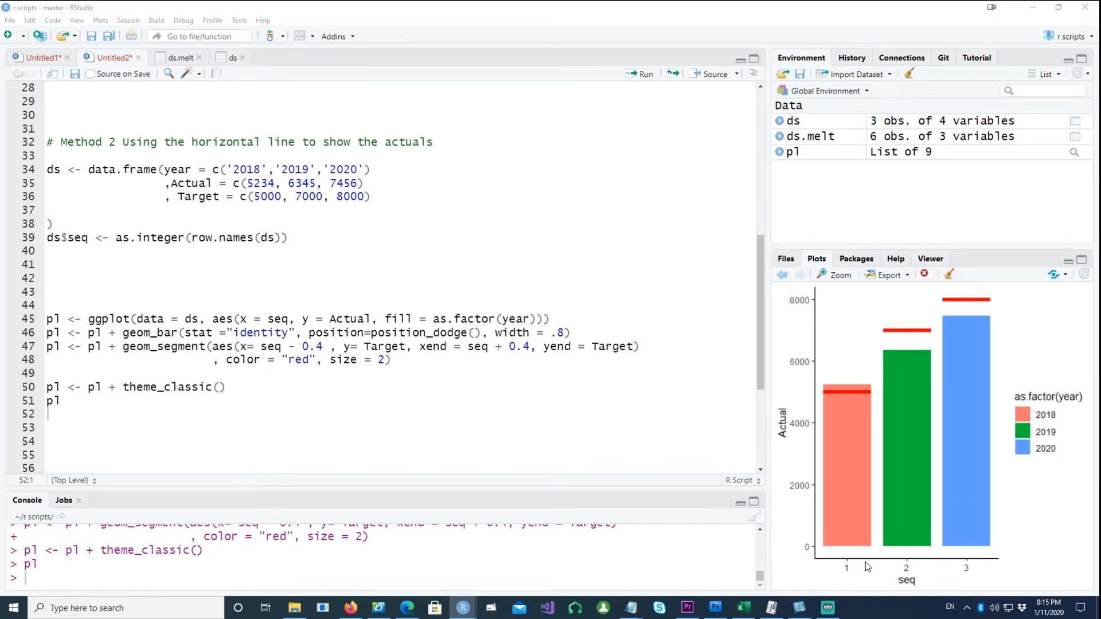
mouse_move(999, 577)
type("pl <- pl + scale_x_continuous(breaks = ds$seq,labels =ds$year)")
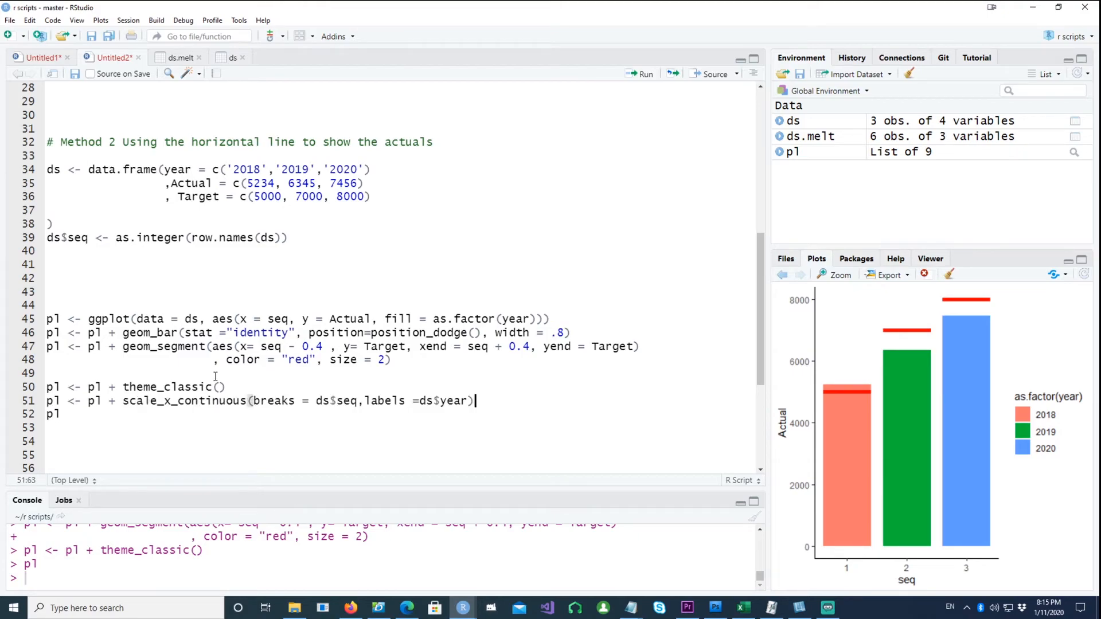
- Add scale_x_continuous with breaks ds$seq and labels ds$year, then run it with pl
double_click(184, 401)
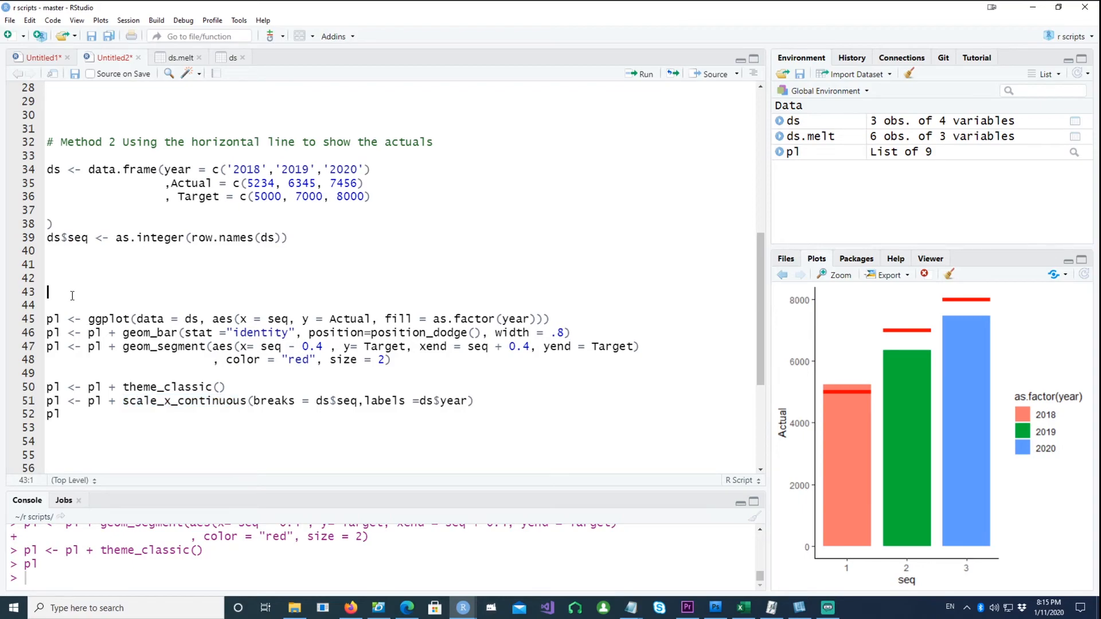
left_click(639, 73)
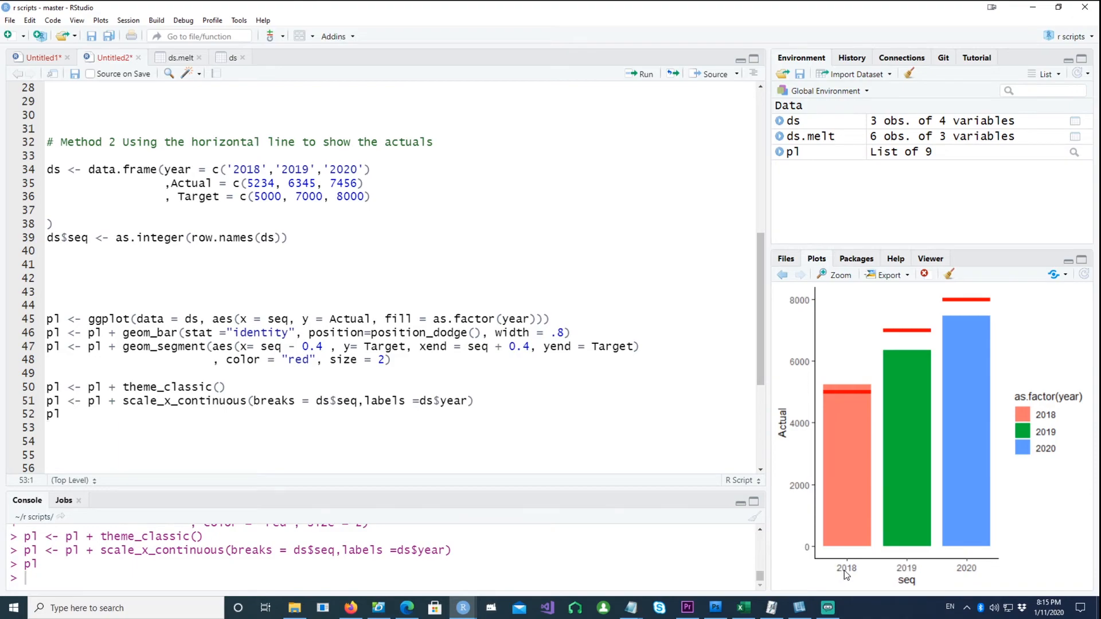
mouse_move(857, 575)
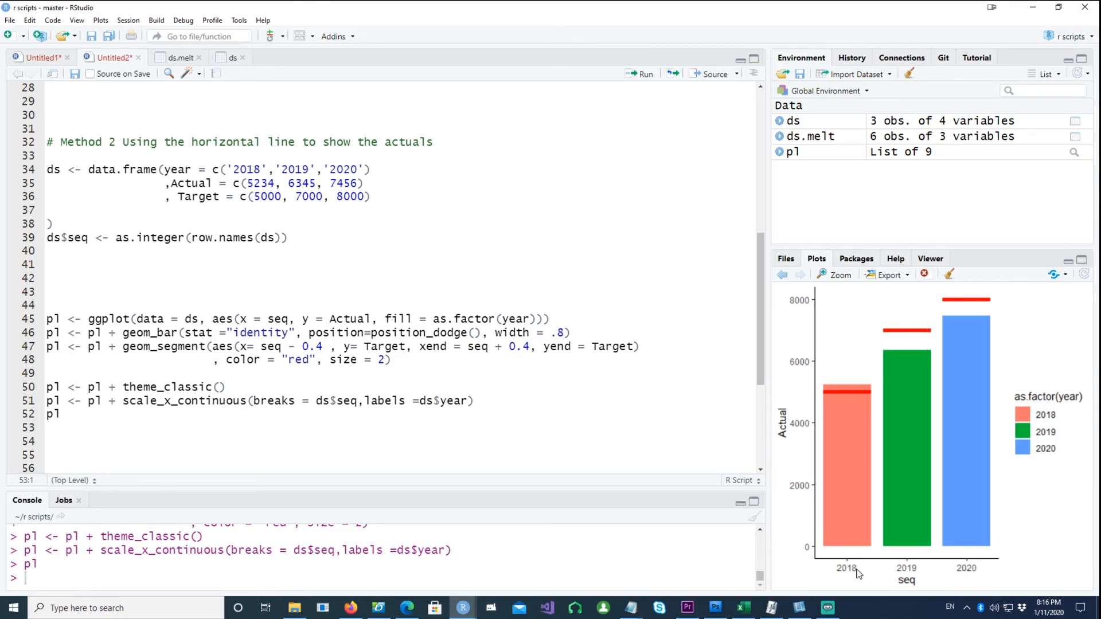
mouse_move(800, 398)
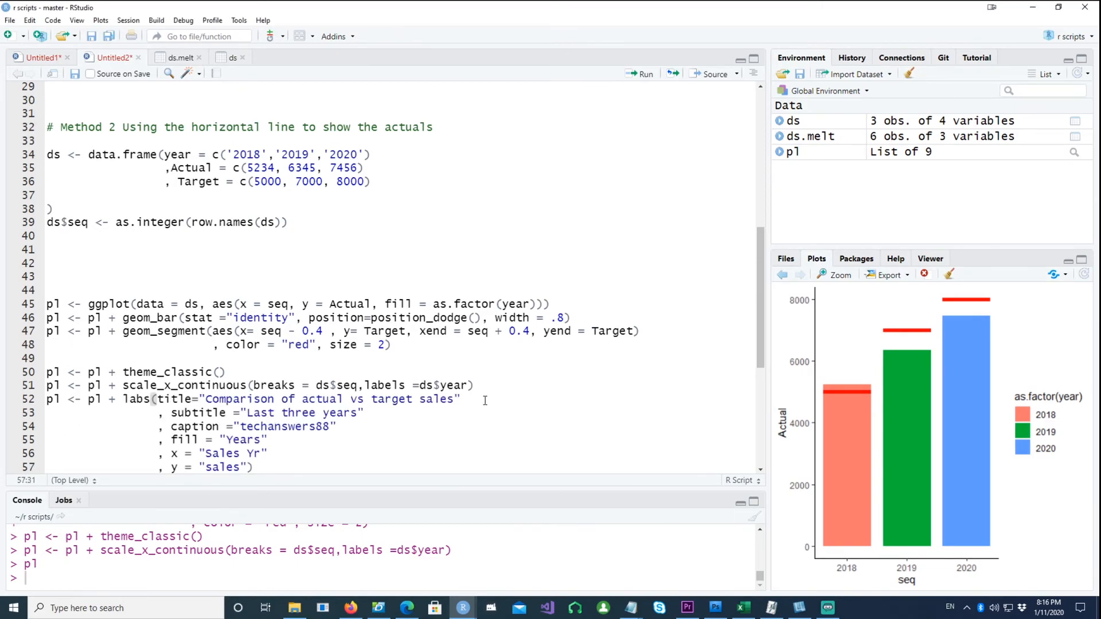
- Write the labs() layer with title, subtitle, caption, fill, x 'Sales Yr' and y 'sales'
scroll("down", 3)
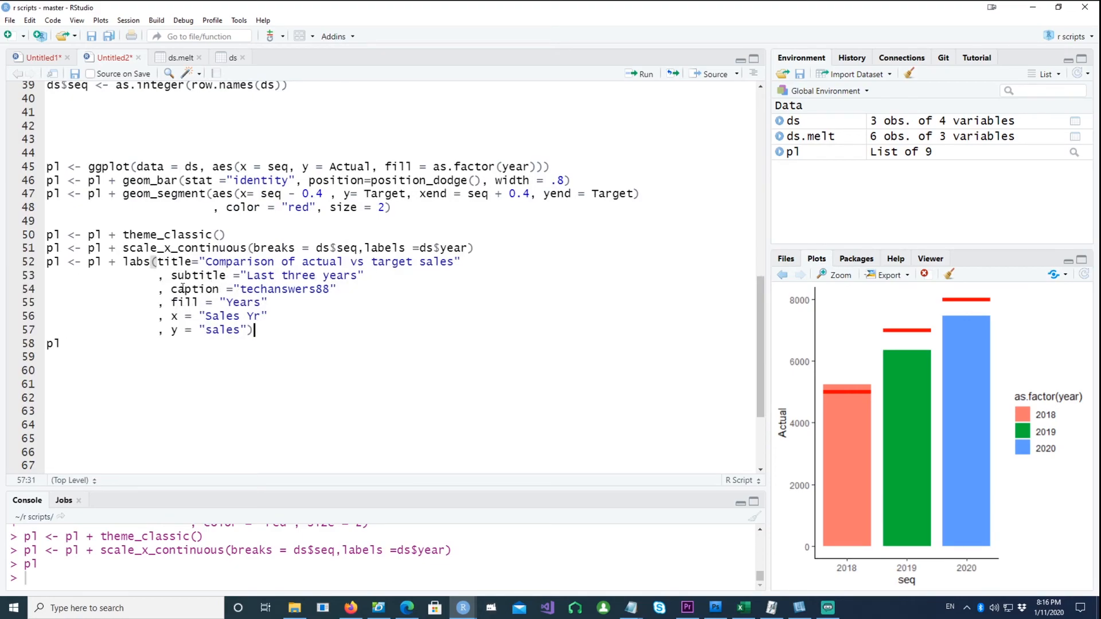
mouse_move(626, 454)
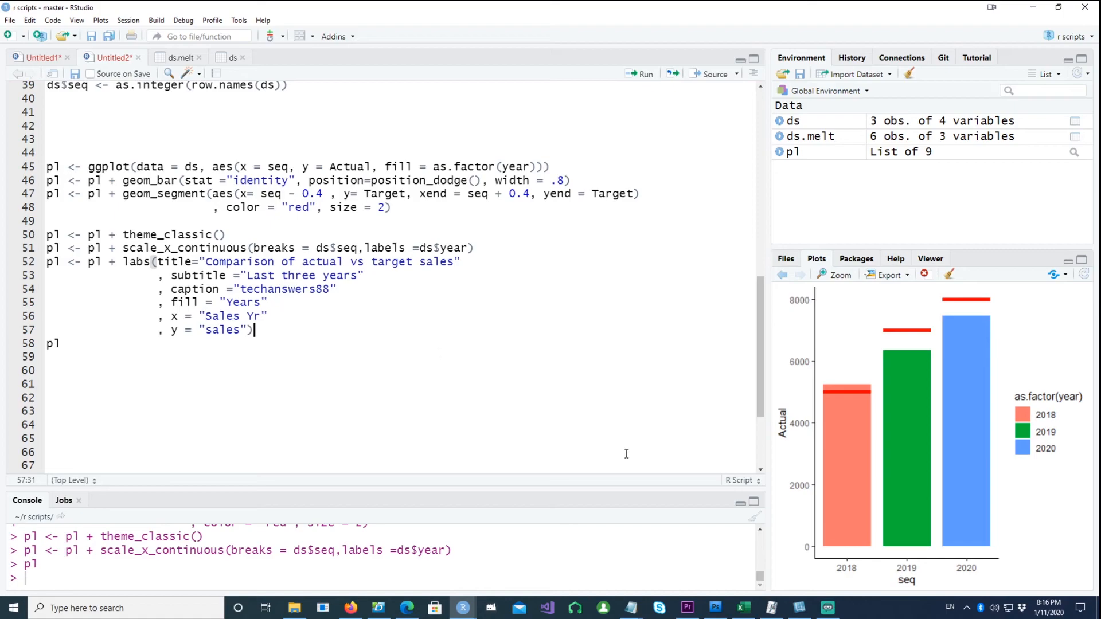
mouse_move(339, 366)
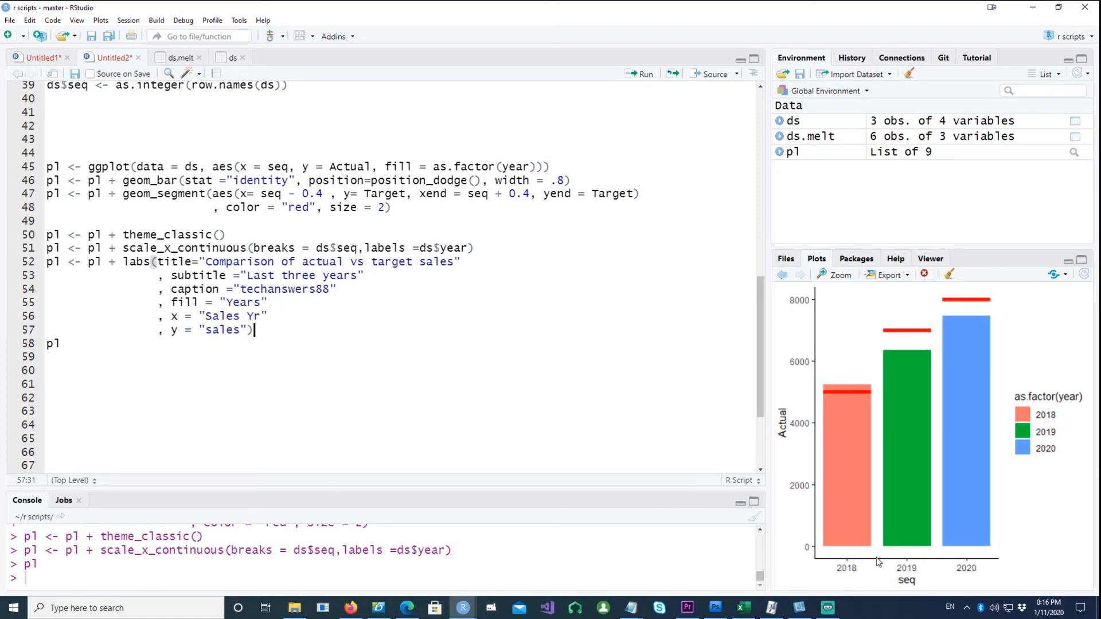
mouse_move(1084, 390)
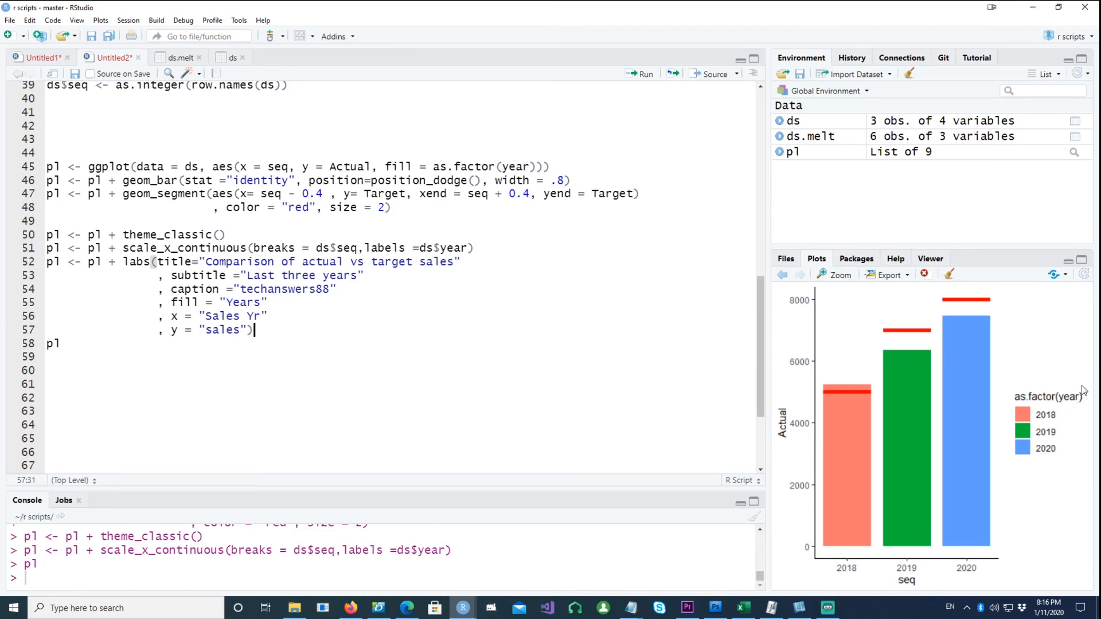
mouse_move(1009, 401)
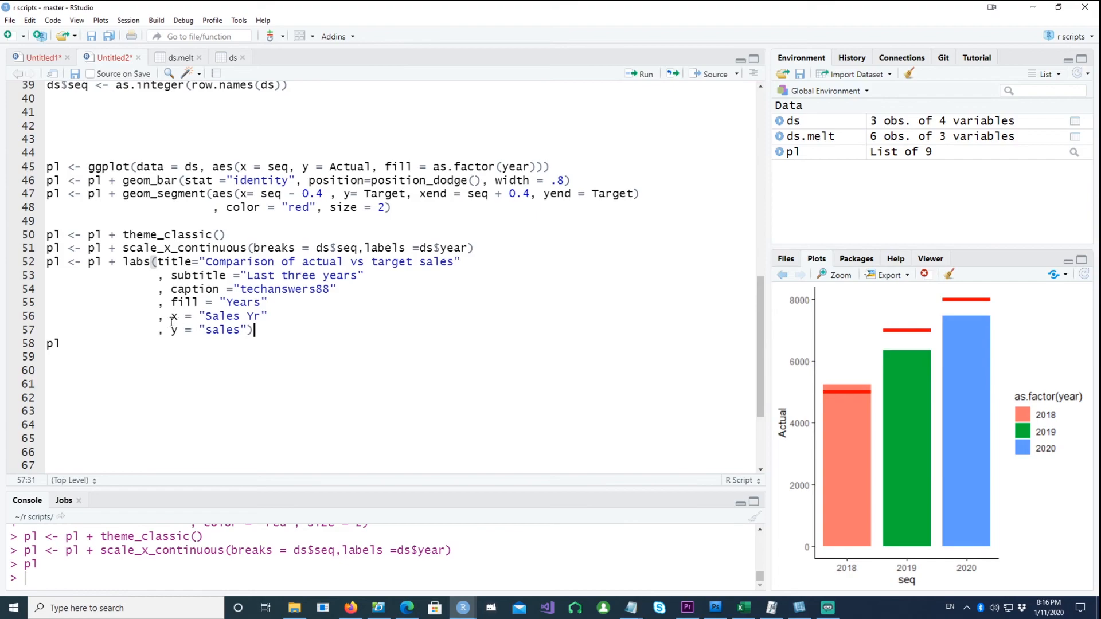
mouse_move(904, 587)
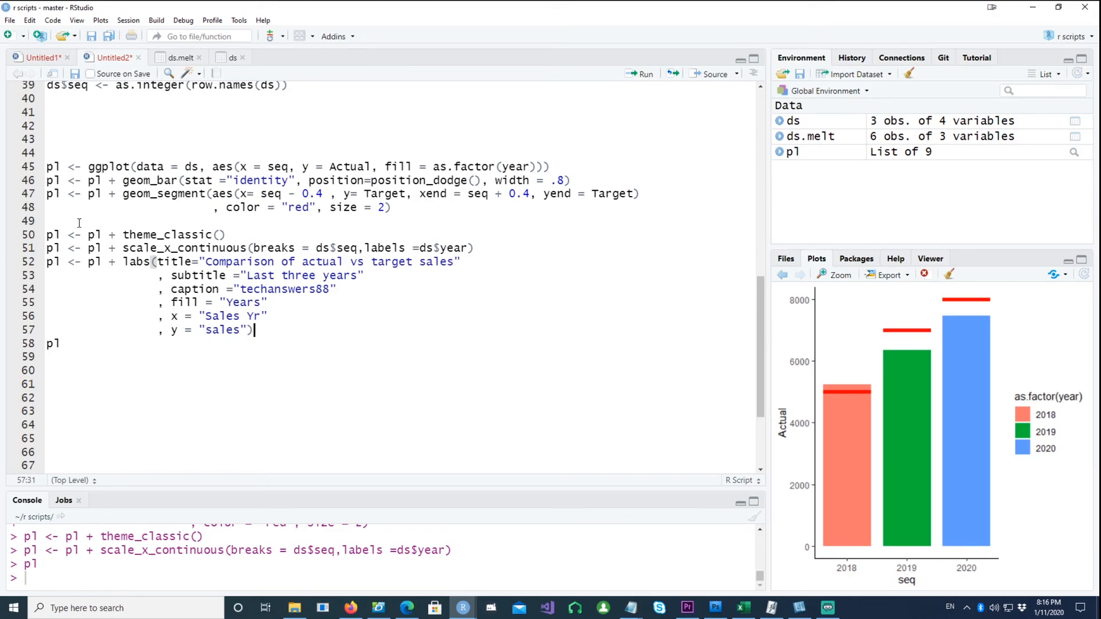
left_click(48, 221)
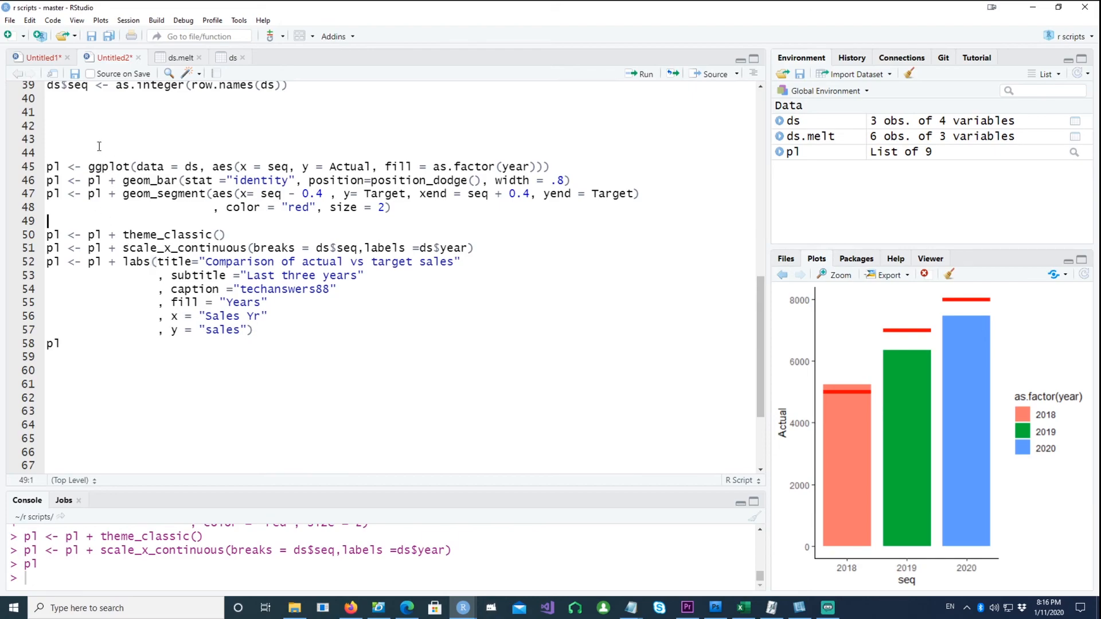
- Run the whole ggplot block and zoom the finished chart in the Plots pane
left_click_drag(48, 162, 61, 343)
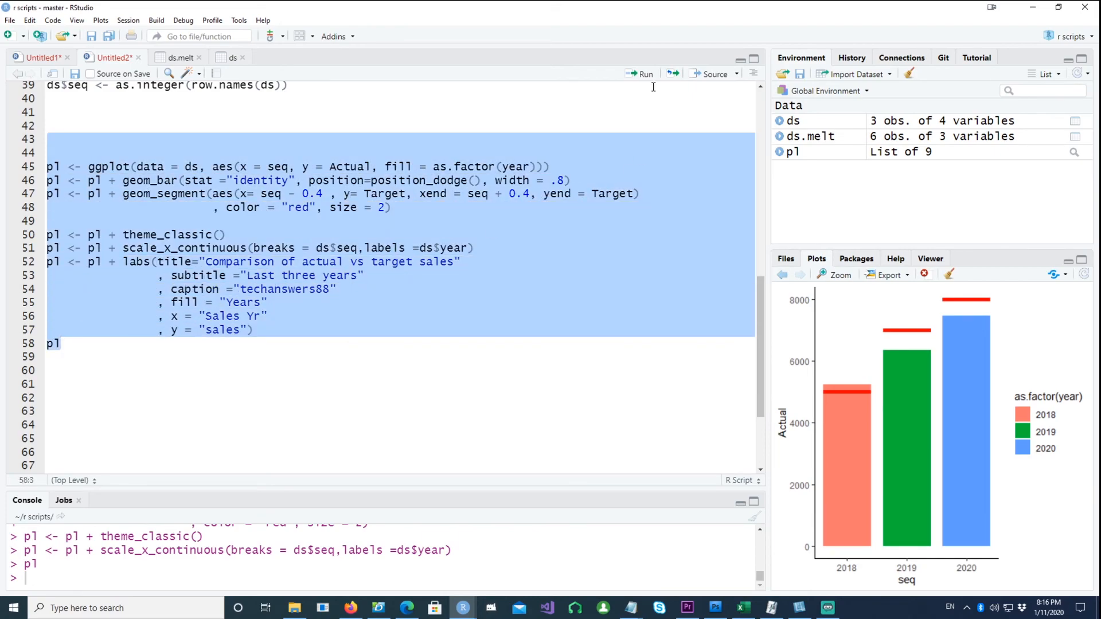
left_click(643, 74)
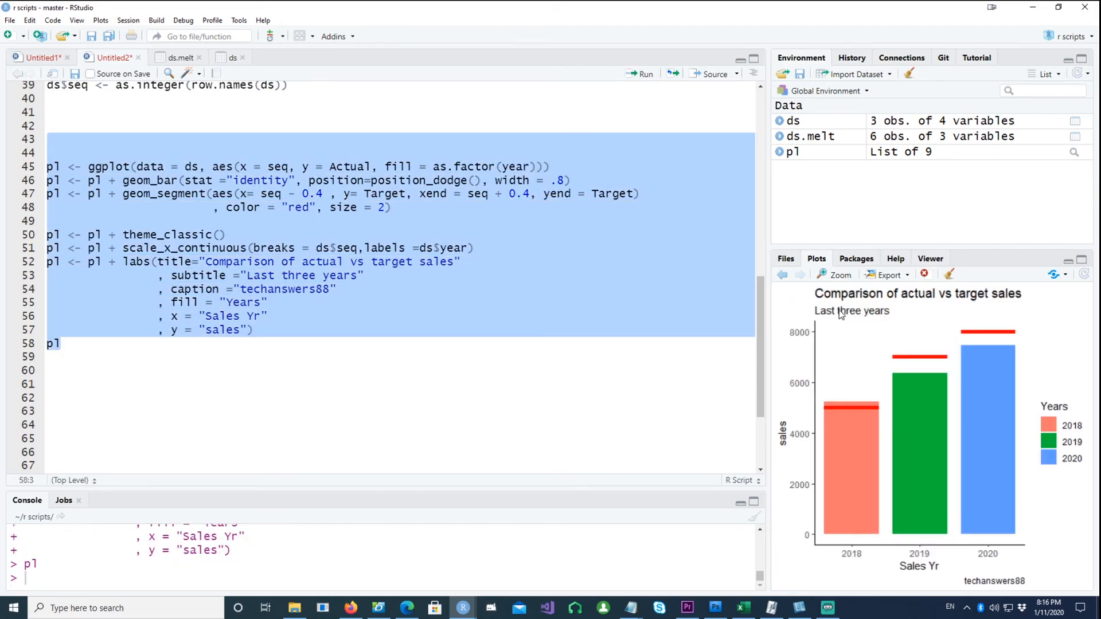
left_click(836, 274)
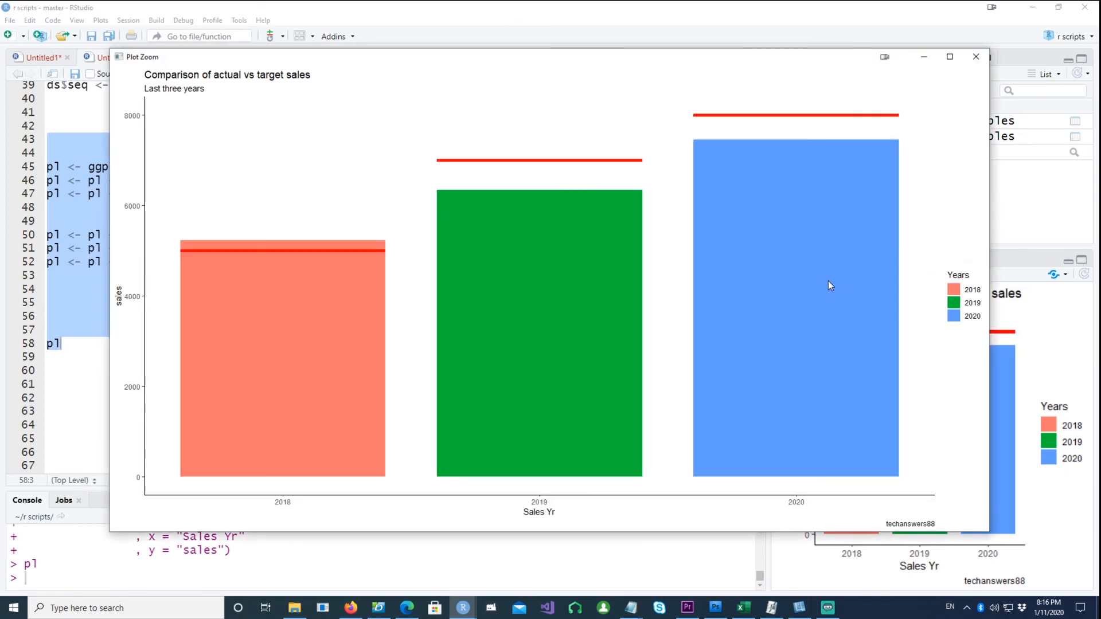
mouse_move(286, 513)
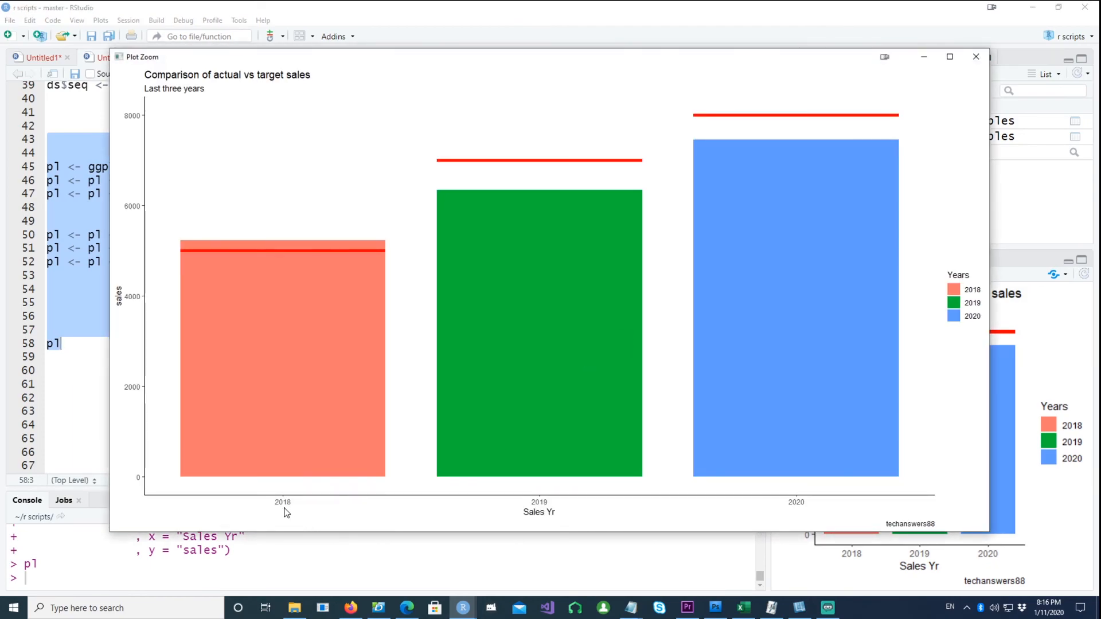
mouse_move(700, 266)
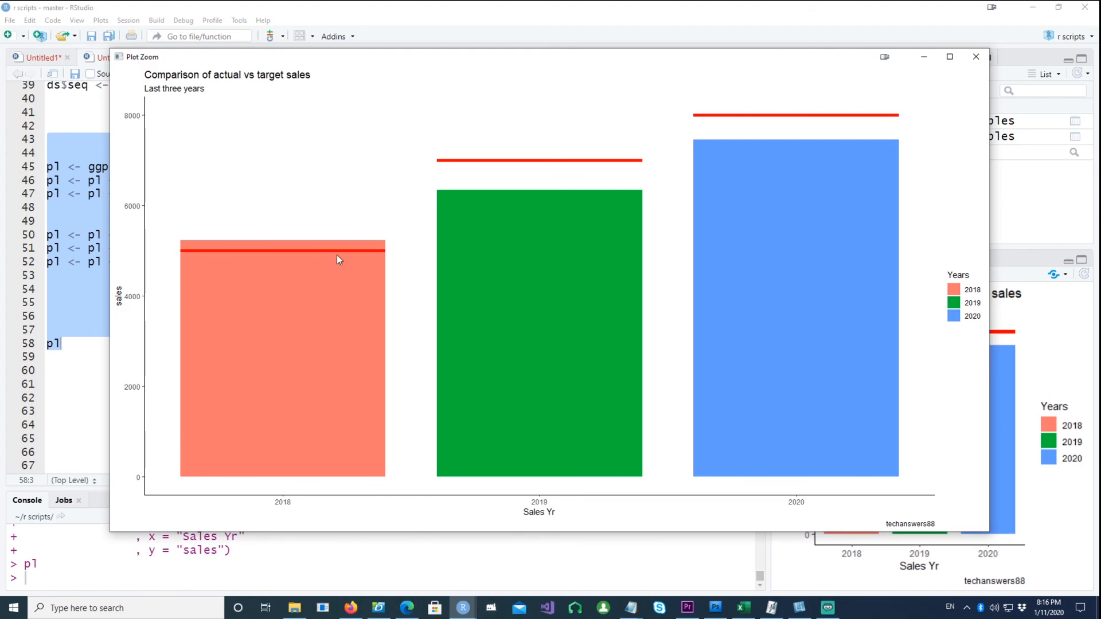
mouse_move(379, 257)
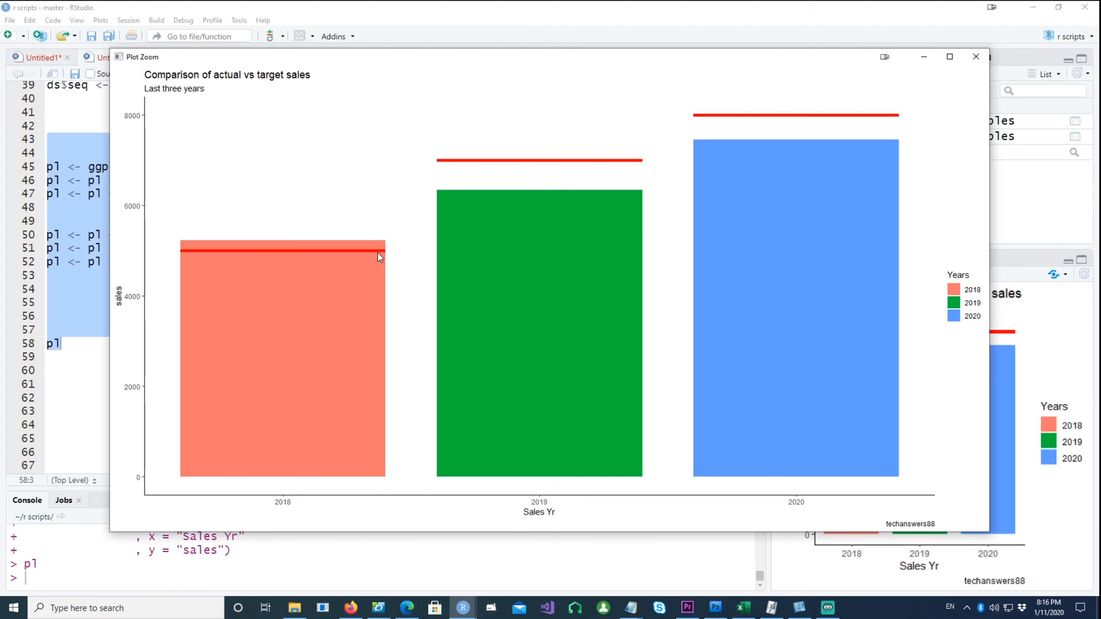
mouse_move(712, 282)
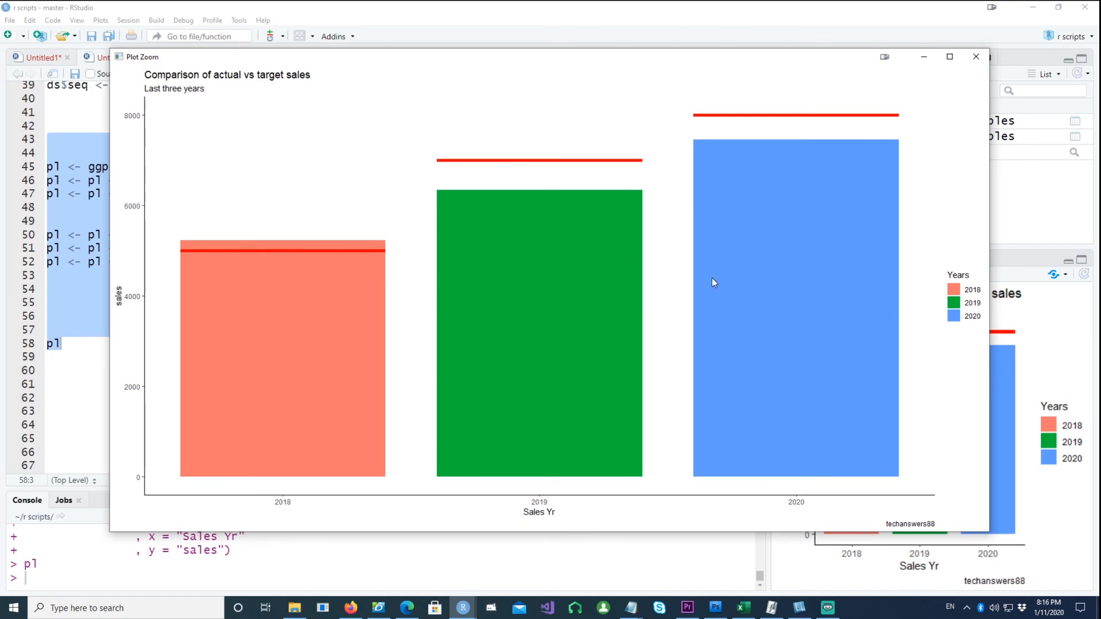
mouse_move(730, 293)
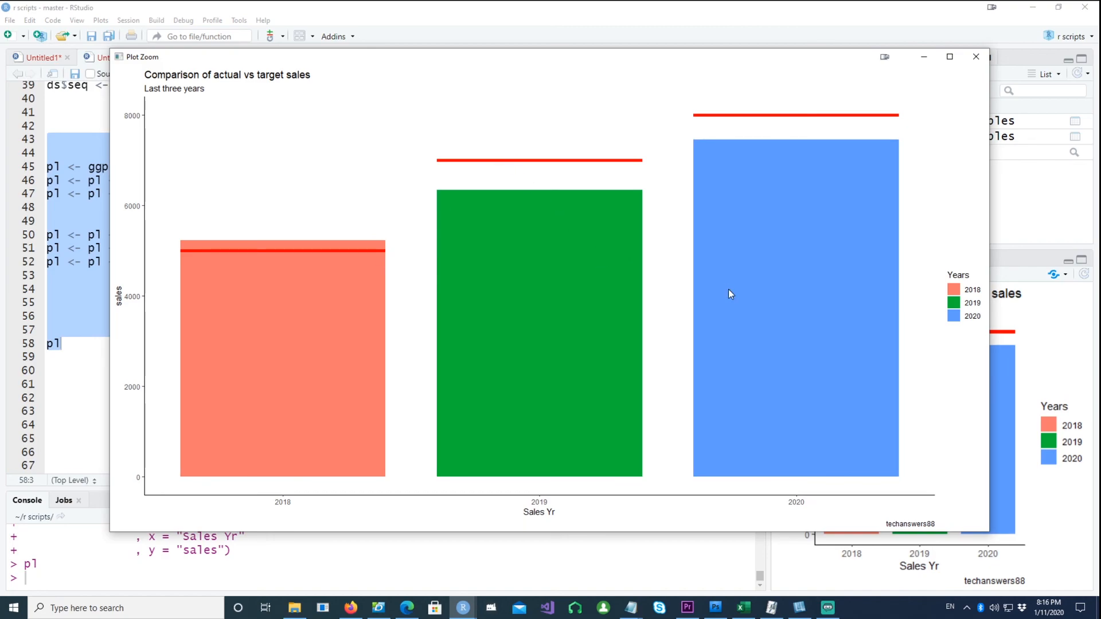